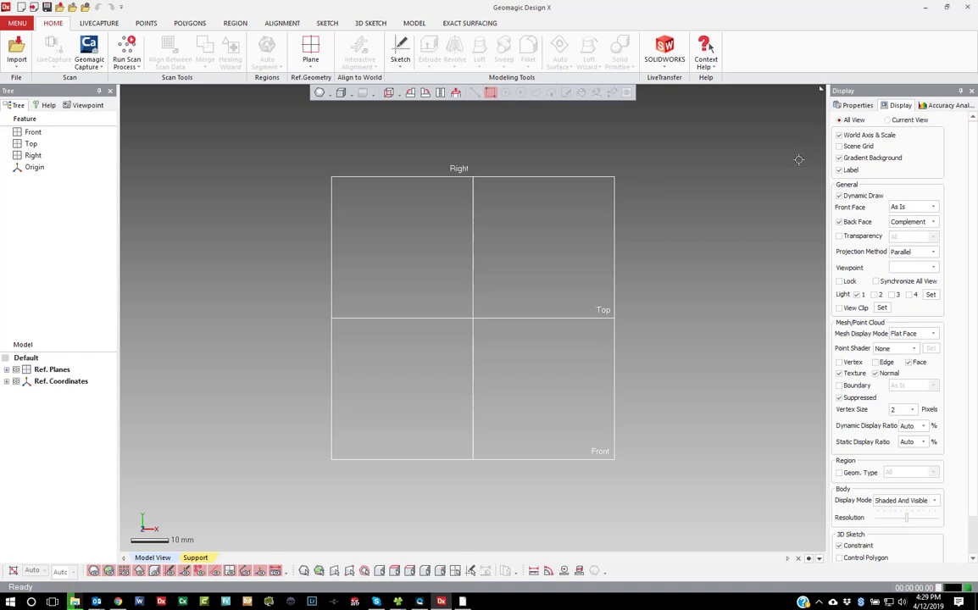
mouse_move(812, 156)
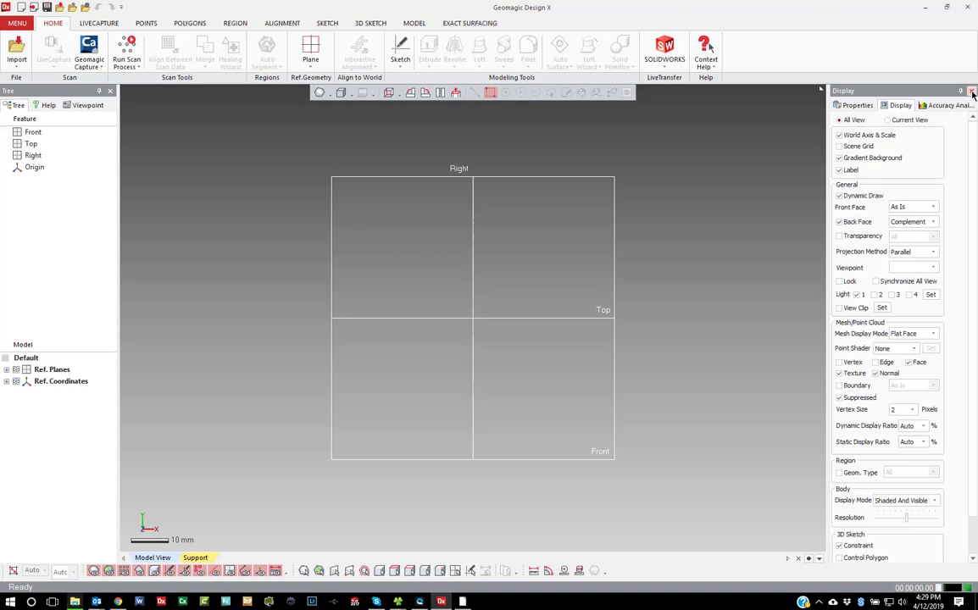
Step: Close the docked Display panel so the model view widens
left_click(858, 105)
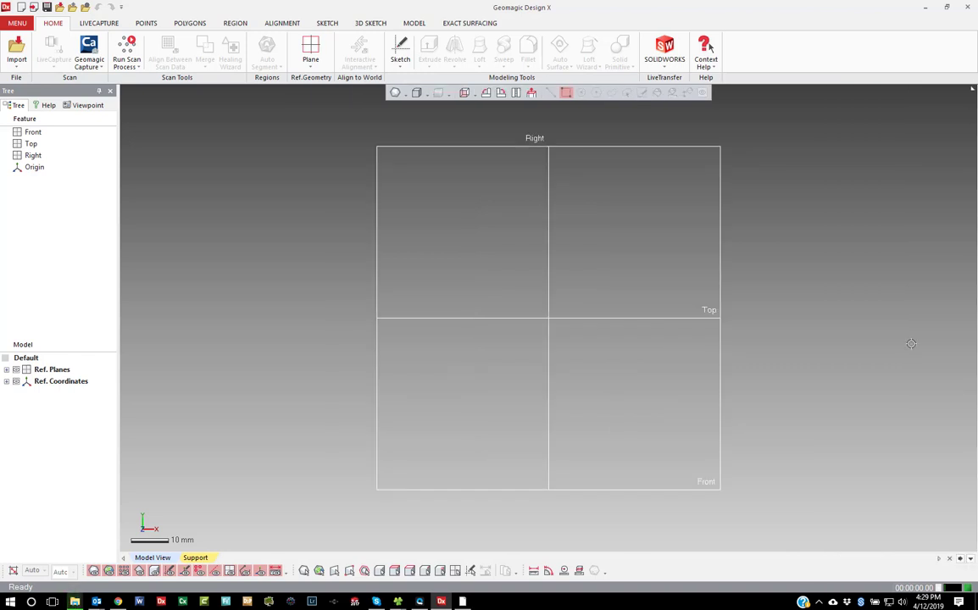
mouse_move(854, 323)
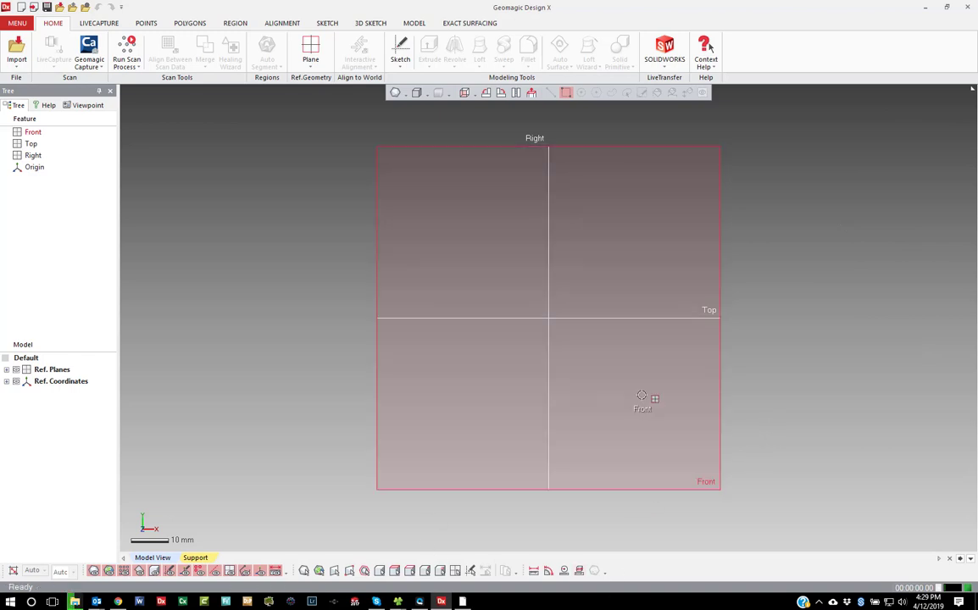
mouse_move(754, 384)
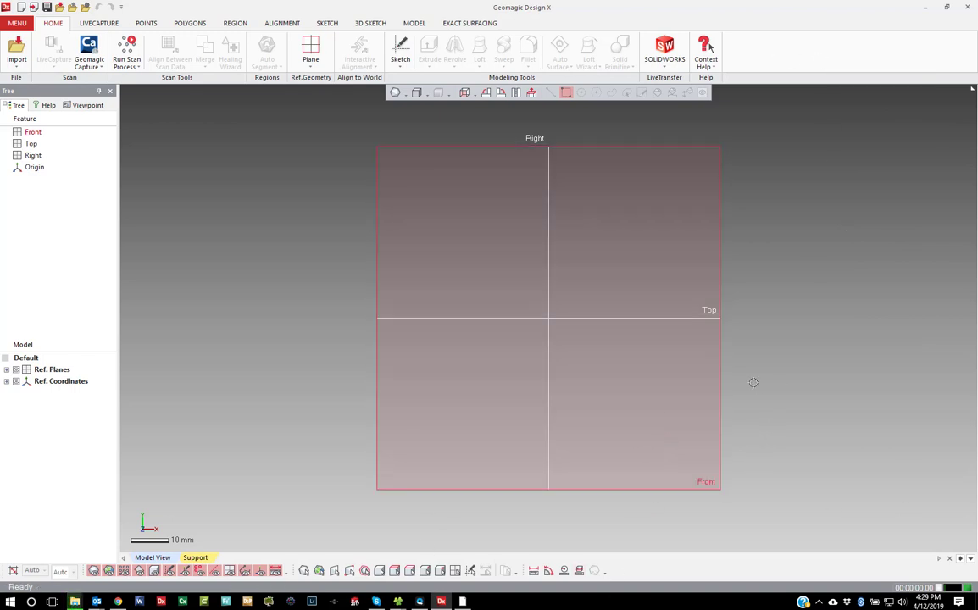
mouse_move(567, 148)
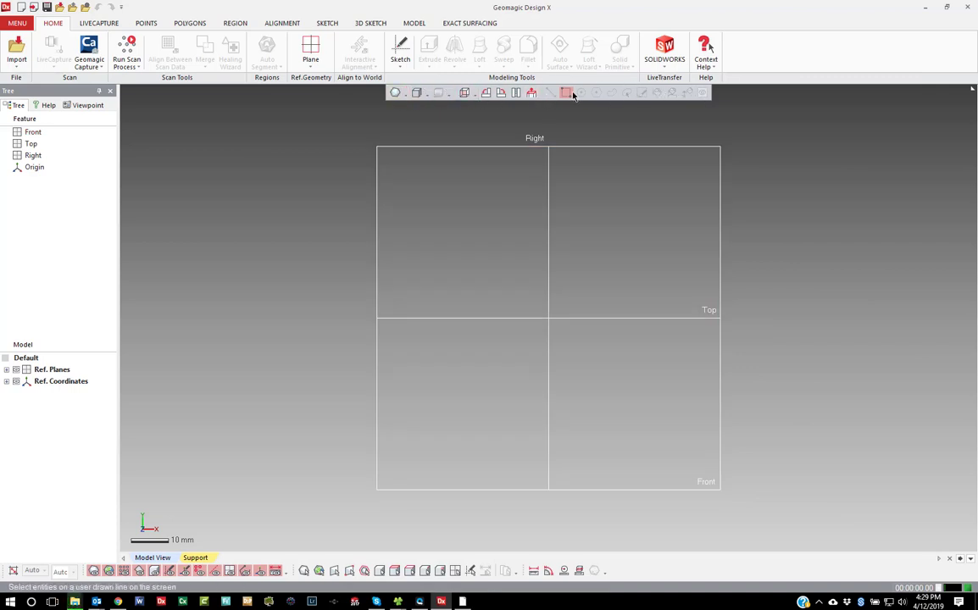
Step: Re-enable the Display and Accuracy Analyzer panels from the toolbar's panel list
right_click(571, 94)
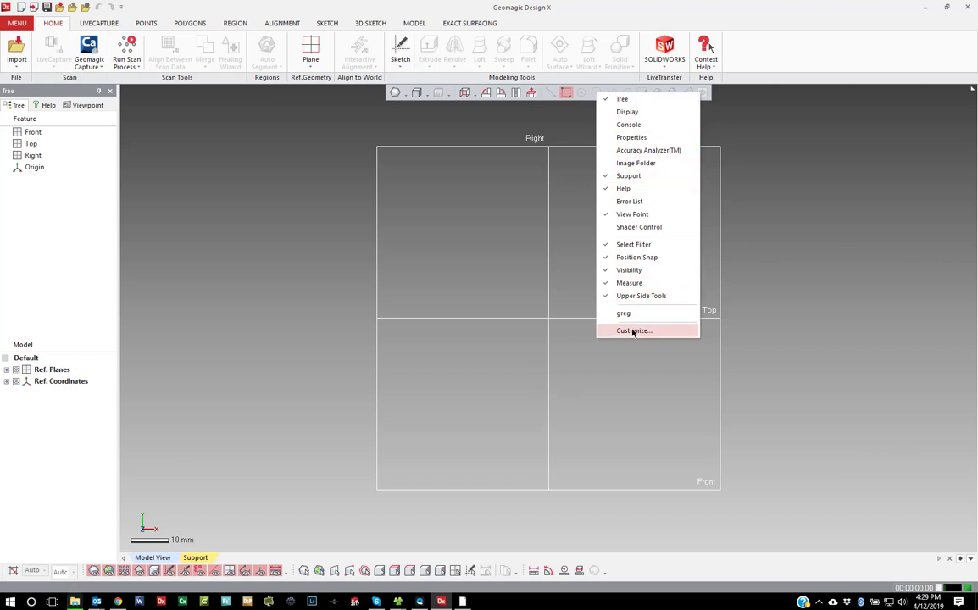
mouse_move(644, 112)
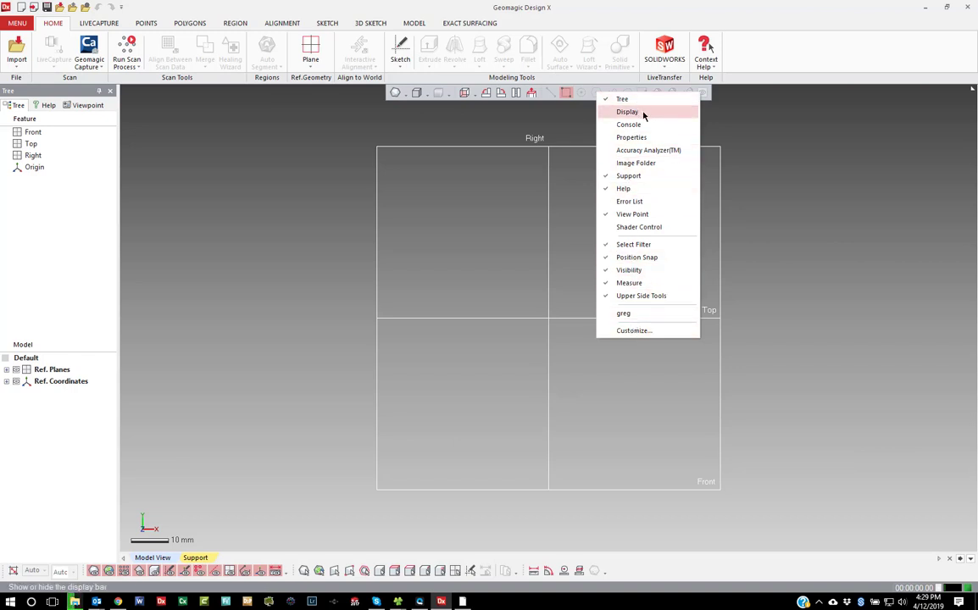
mouse_move(630, 137)
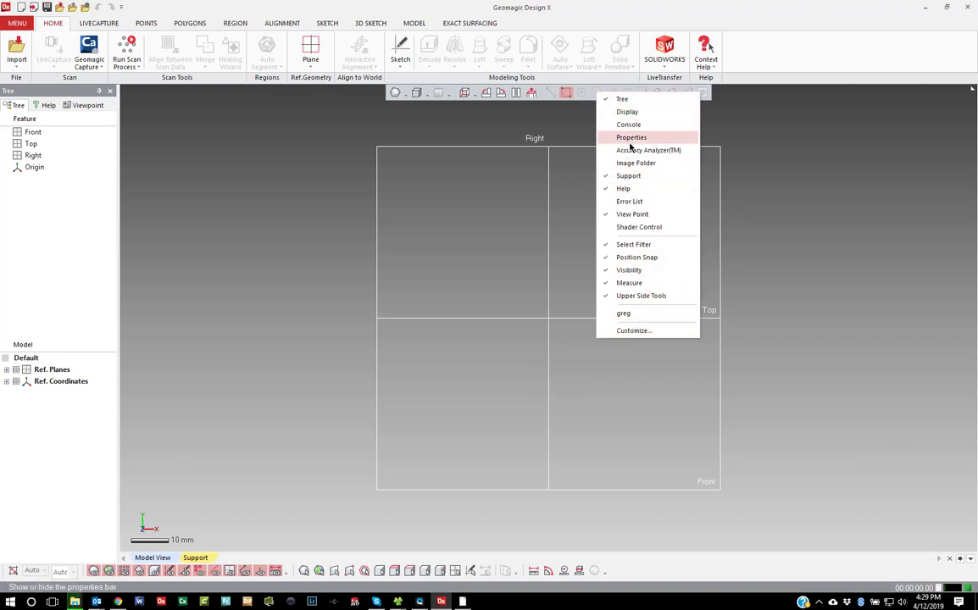
mouse_move(628, 111)
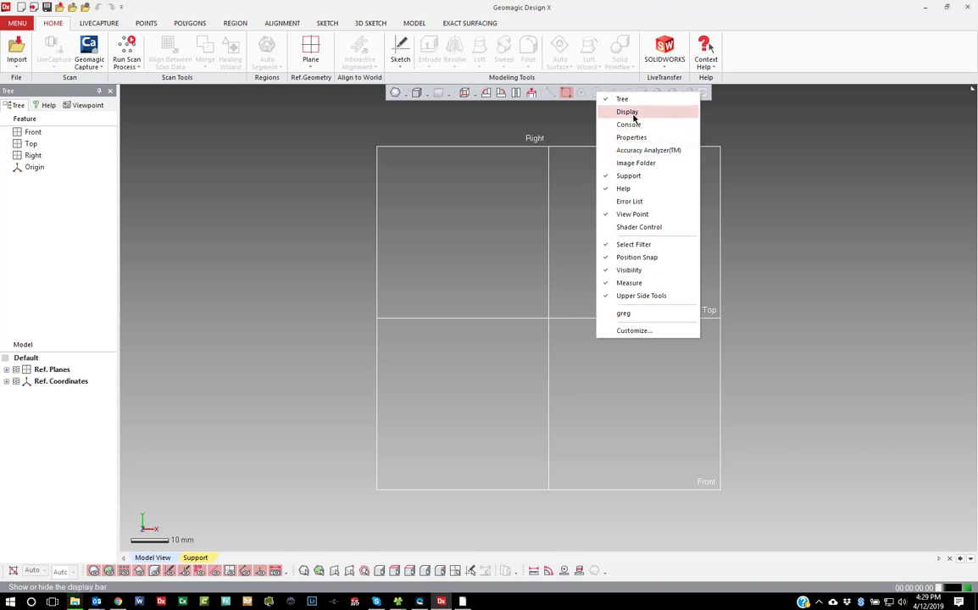
left_click(627, 112)
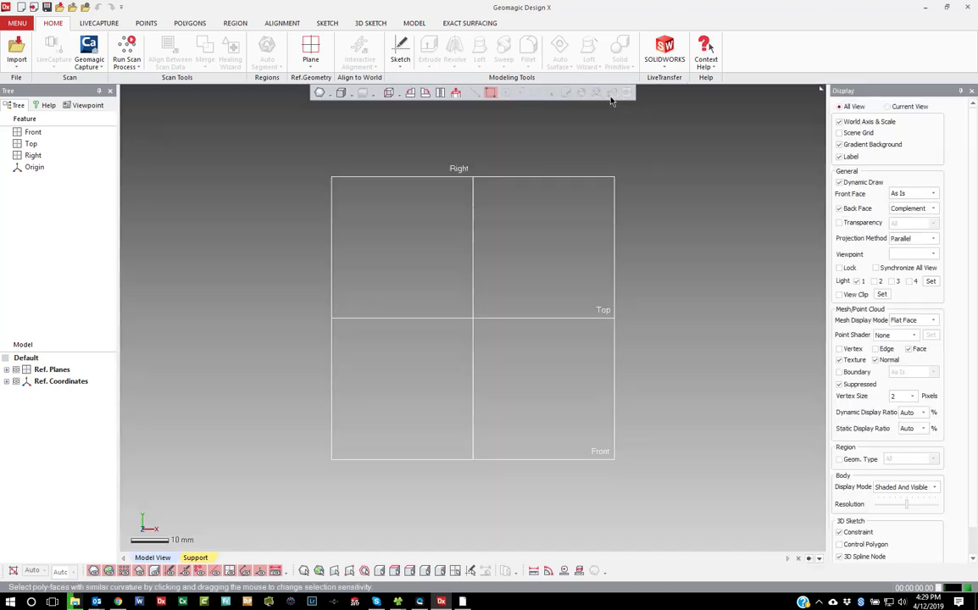
right_click(610, 100)
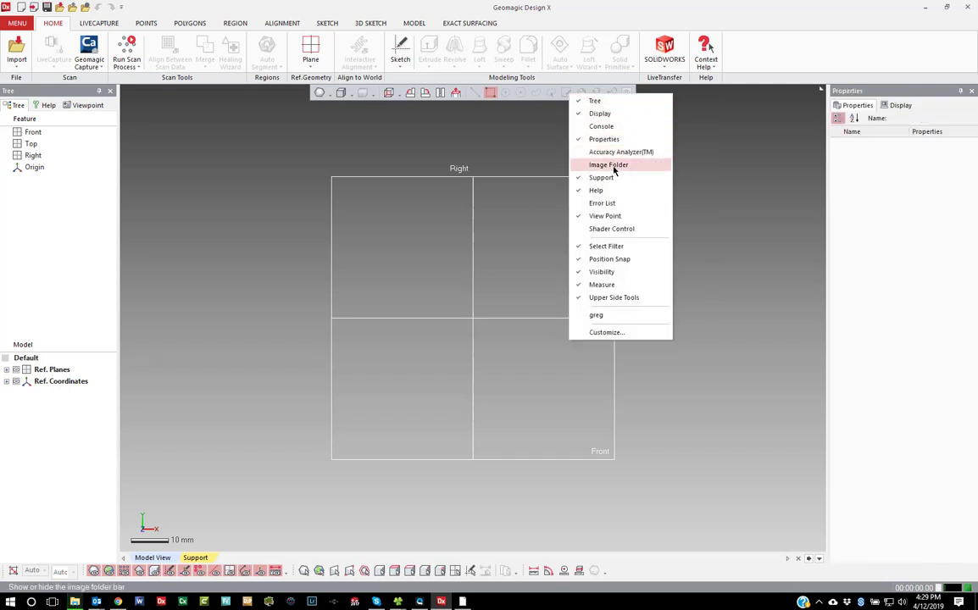
left_click(620, 153)
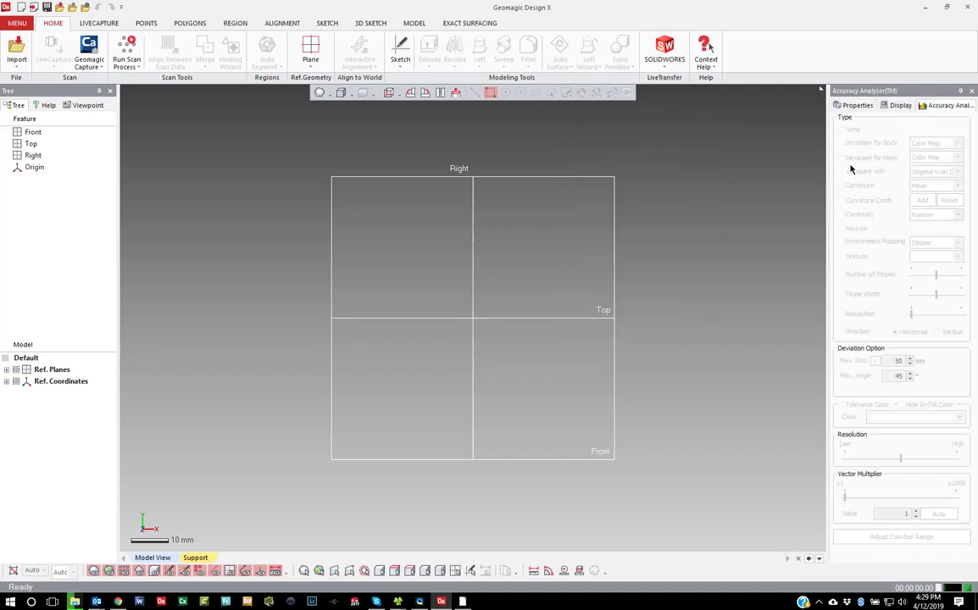
mouse_move(668, 206)
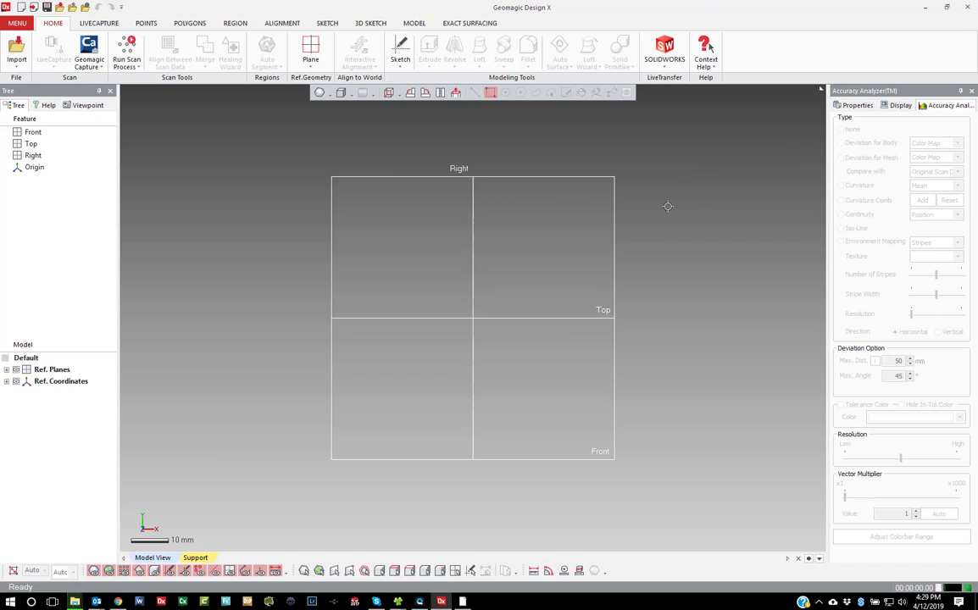
mouse_move(600, 122)
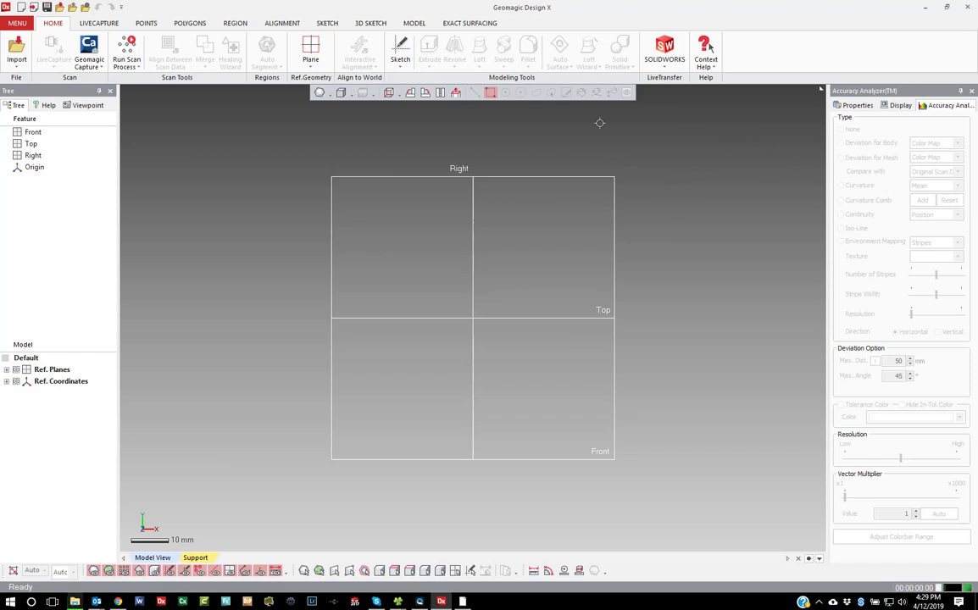
mouse_move(851, 218)
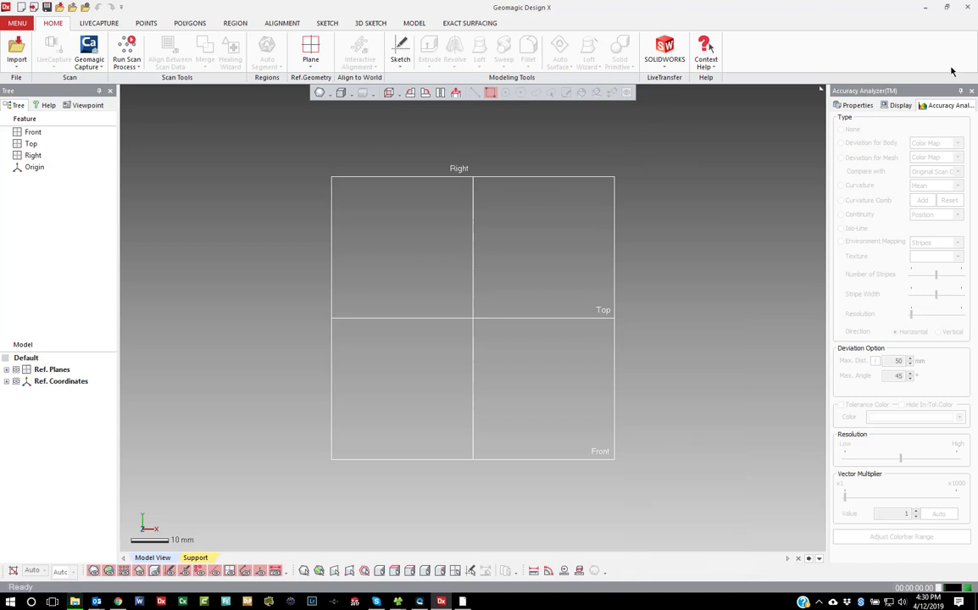
mouse_move(692, 124)
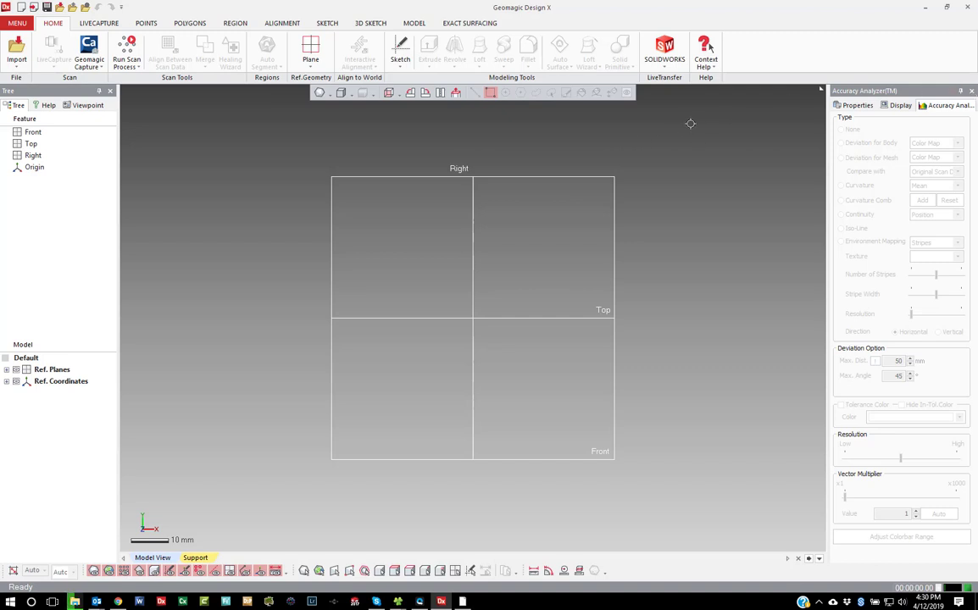
mouse_move(772, 44)
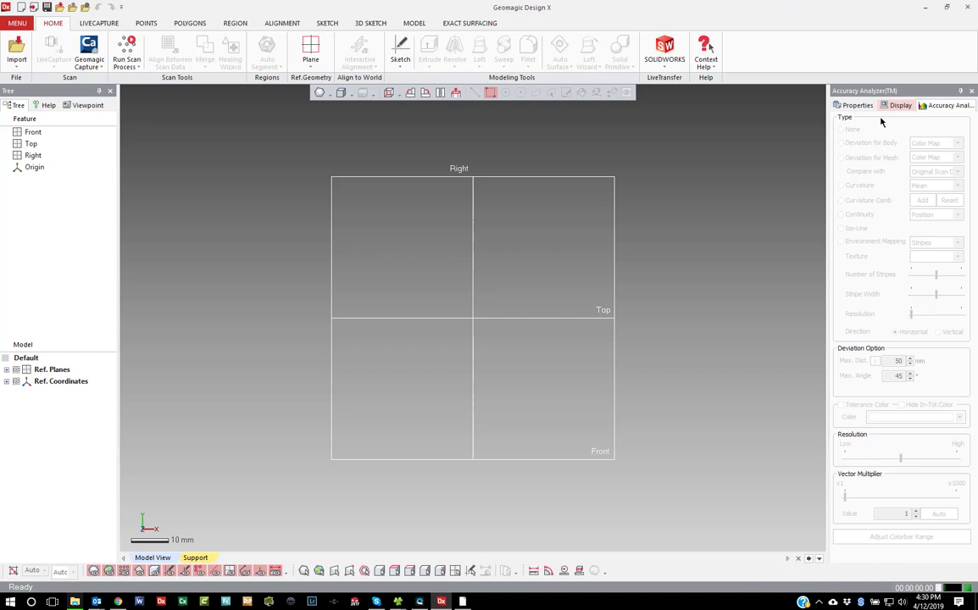
mouse_move(729, 431)
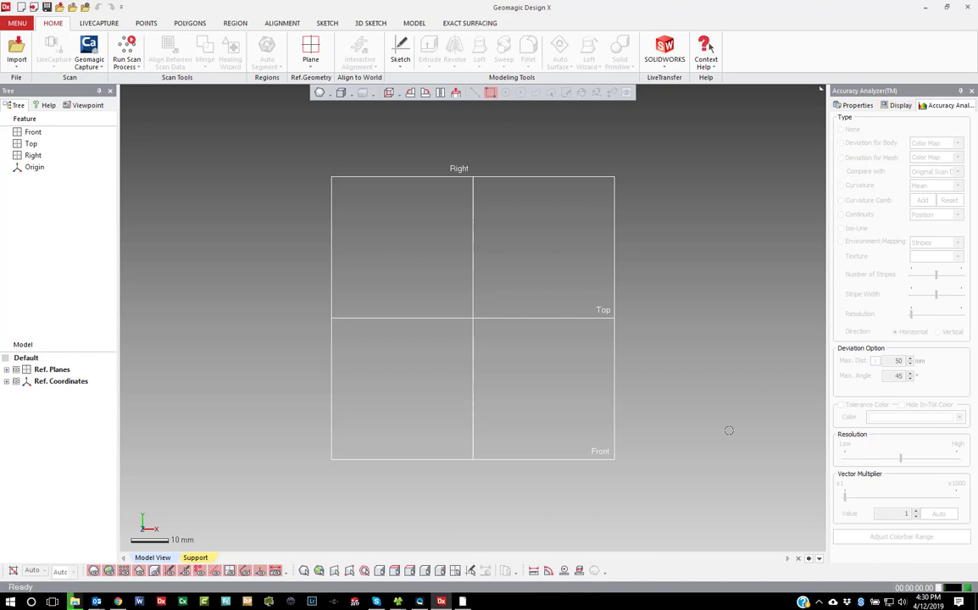
mouse_move(885, 258)
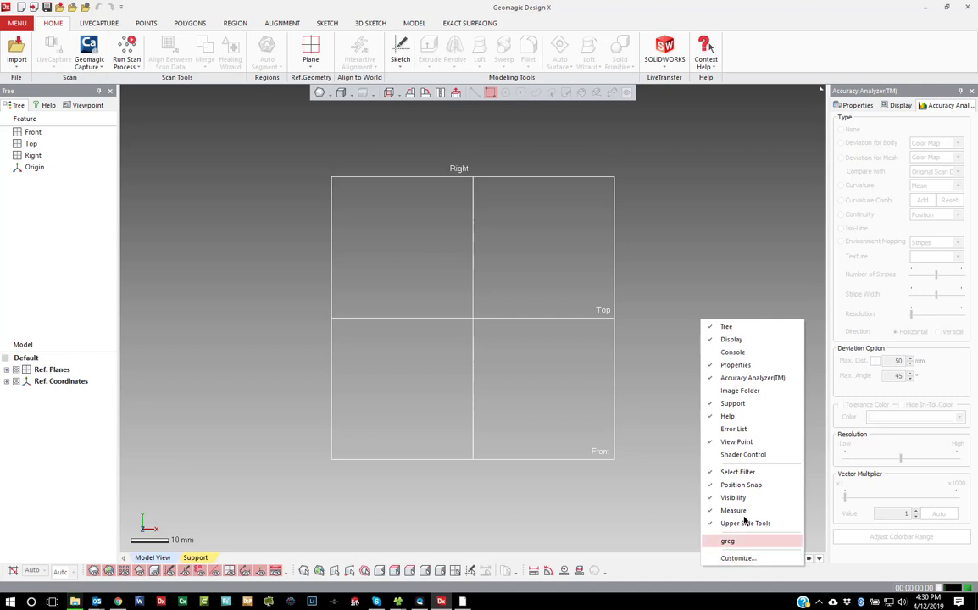
Step: Reset all toolbars to their defaults in the customisation settings
left_click(739, 557)
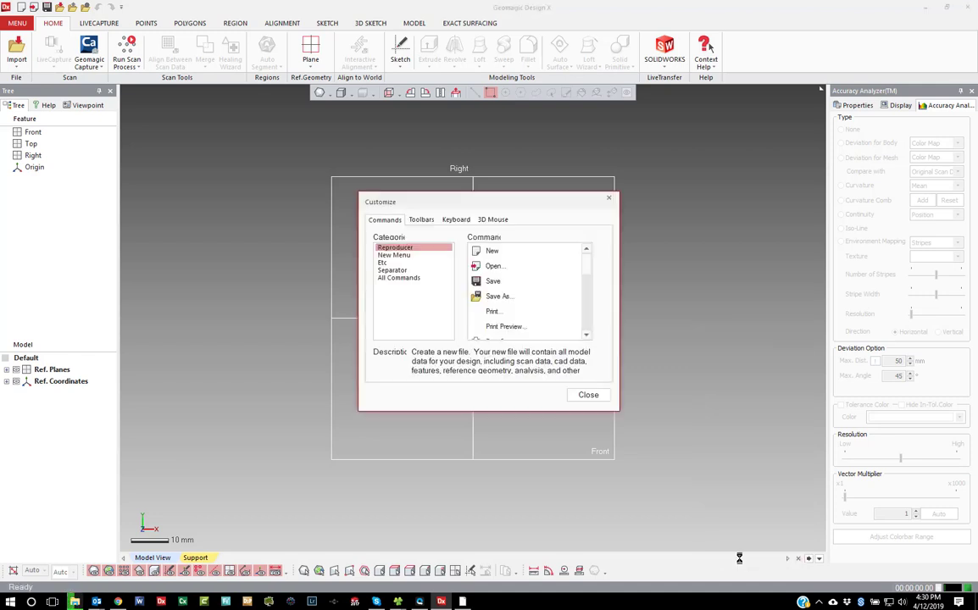
left_click(420, 221)
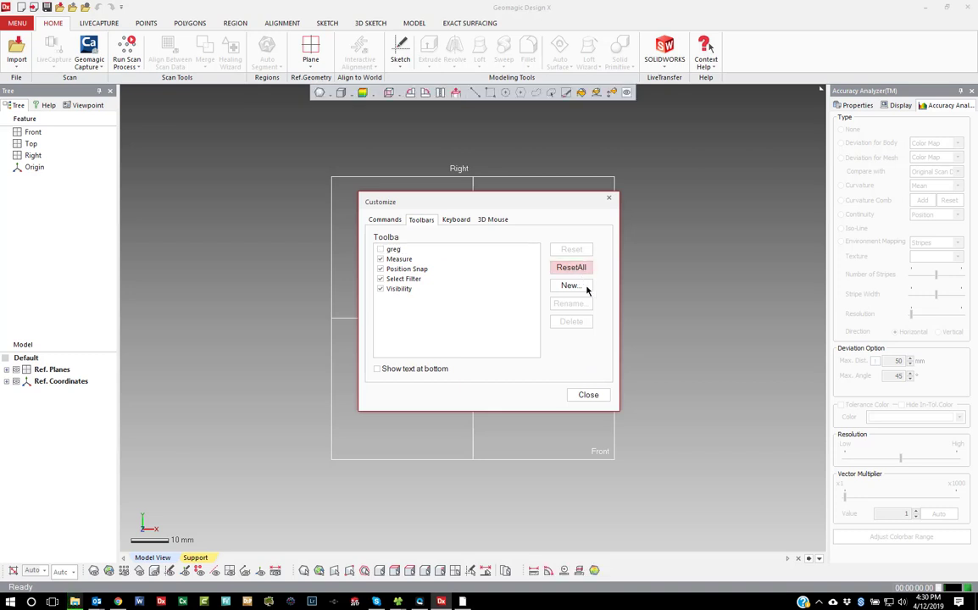
left_click(589, 393)
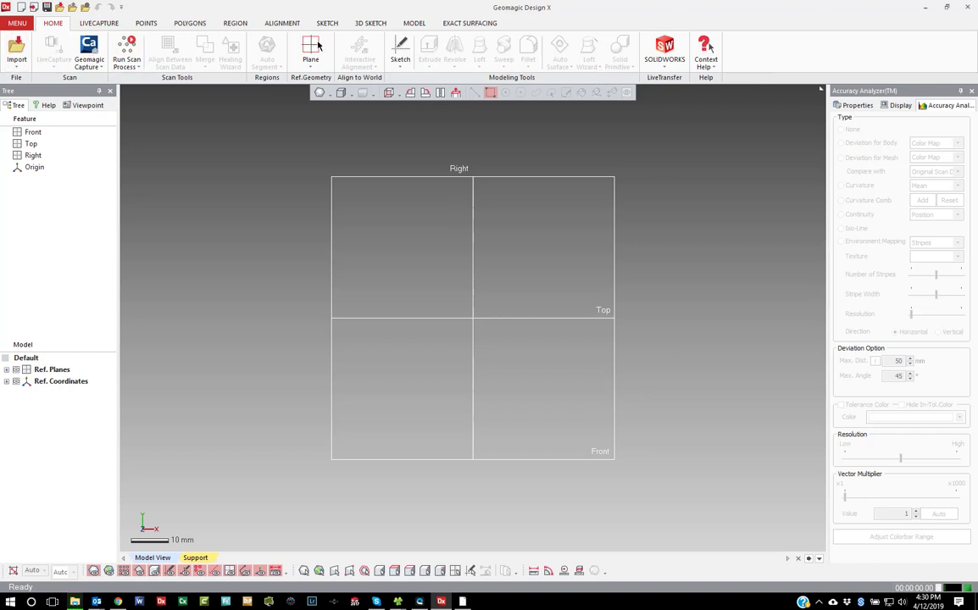
right_click(773, 37)
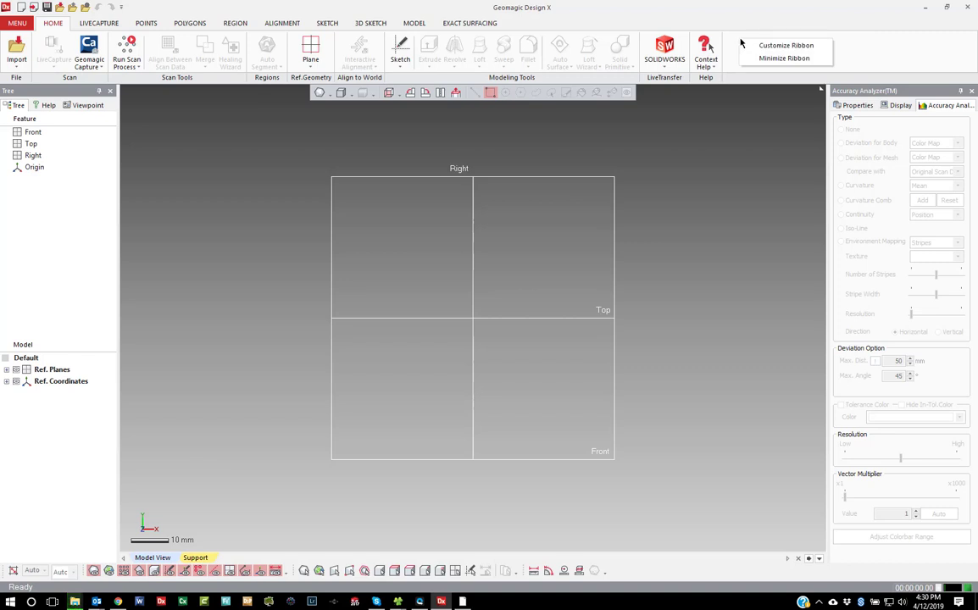
left_click(756, 48)
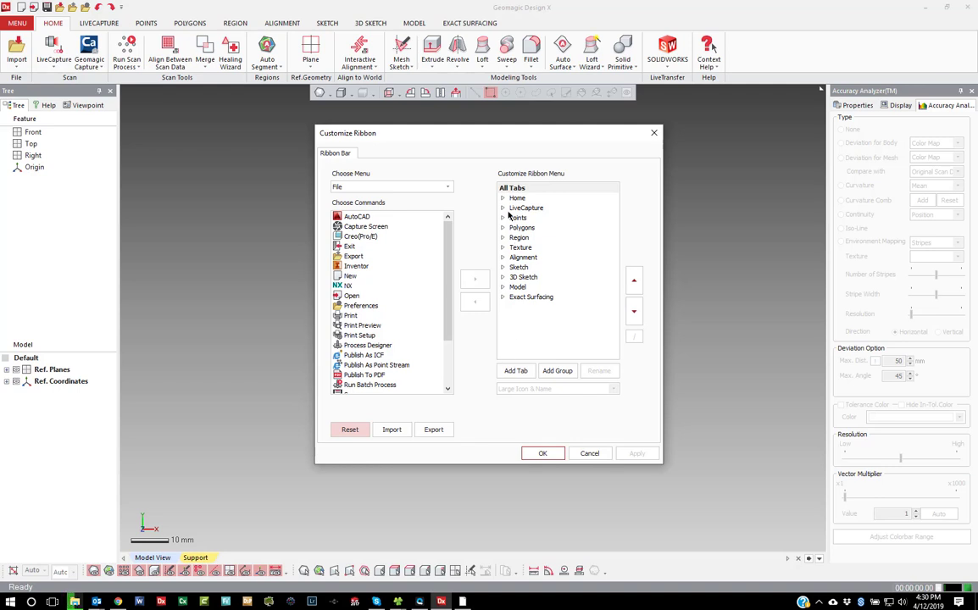
mouse_move(590, 454)
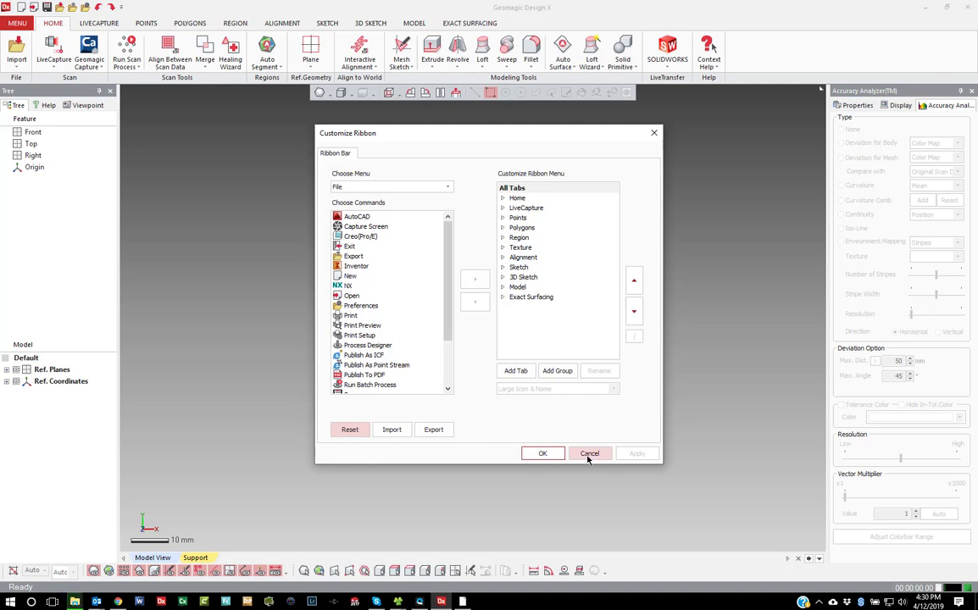
left_click(590, 455)
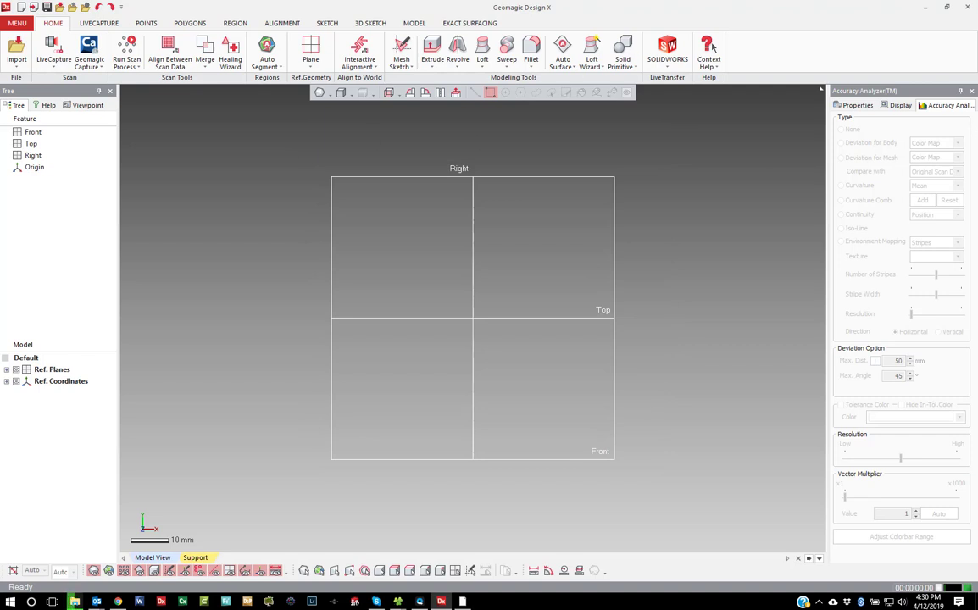
Step: Close the Accuracy Analyzer, Tree and Viewpoint panels
left_click(898, 105)
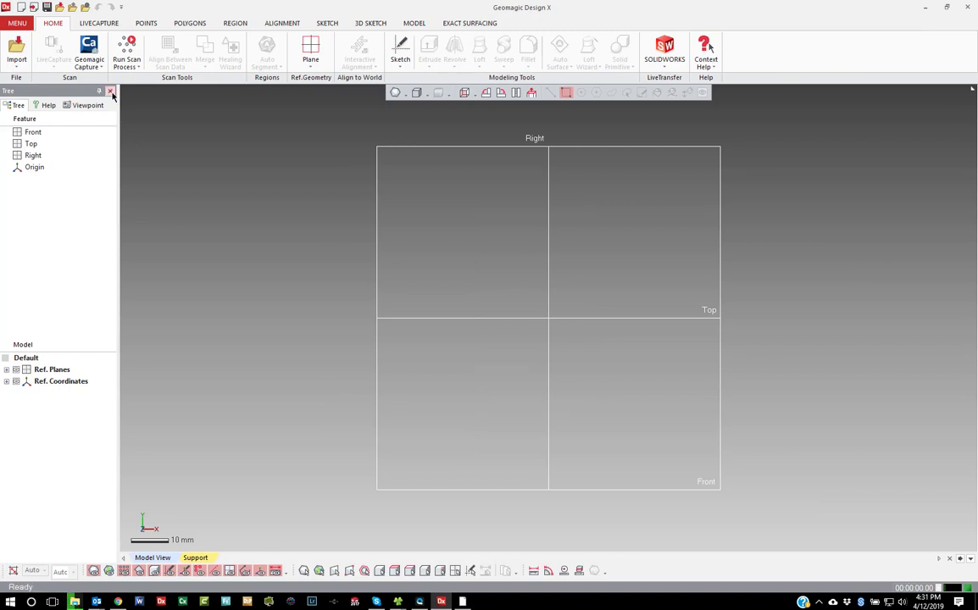
left_click(88, 105)
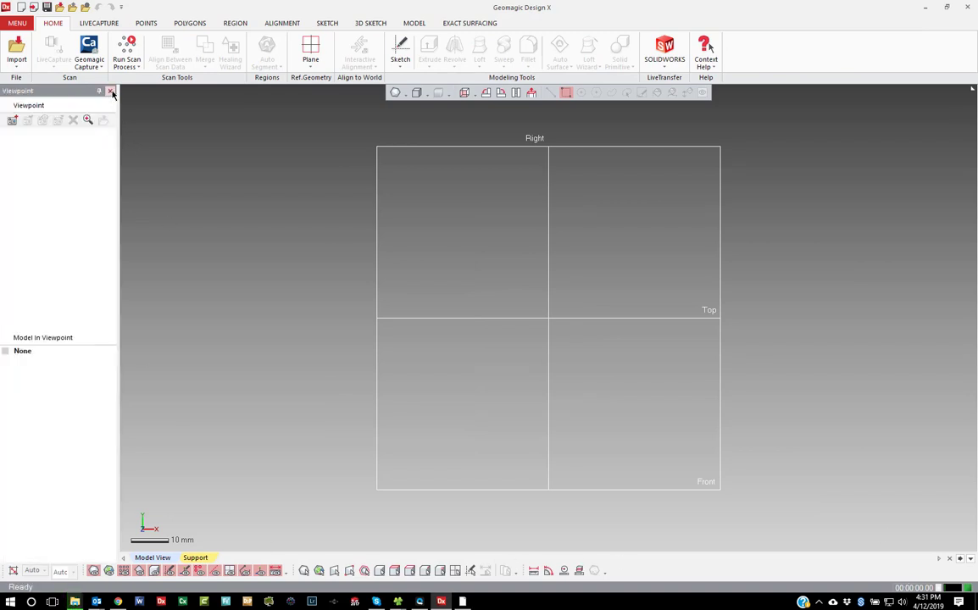
left_click(111, 92)
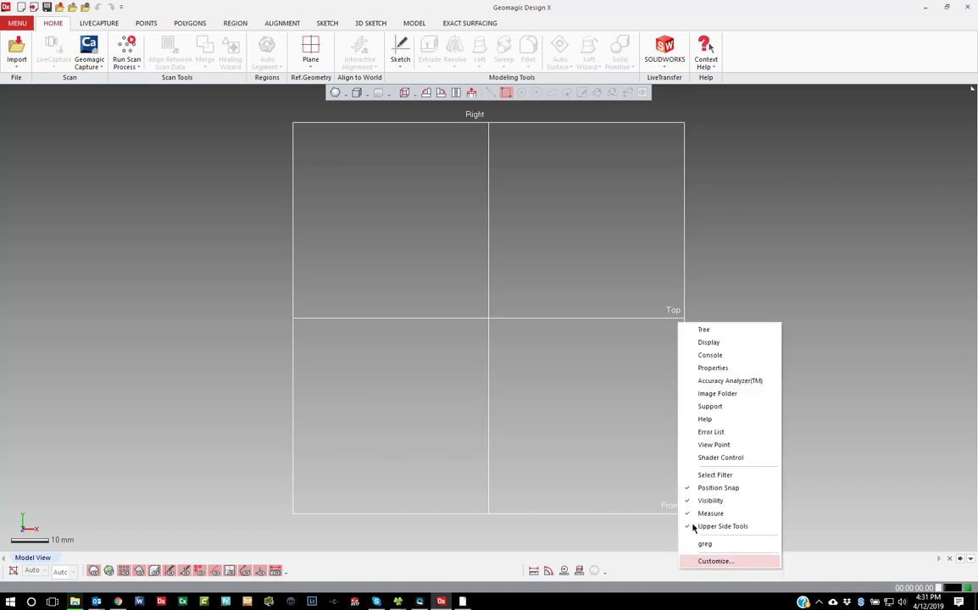
mouse_move(723, 486)
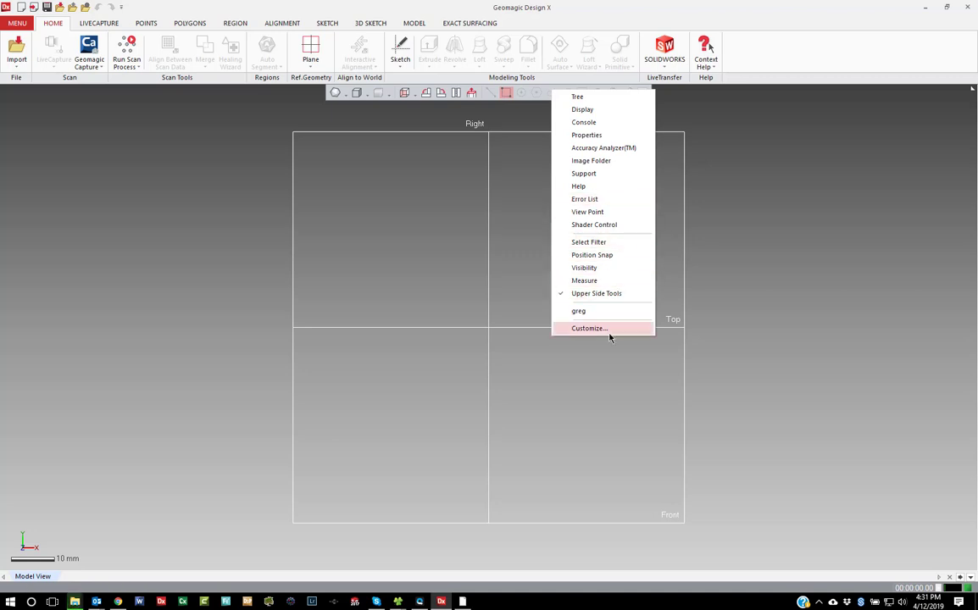
mouse_move(597, 293)
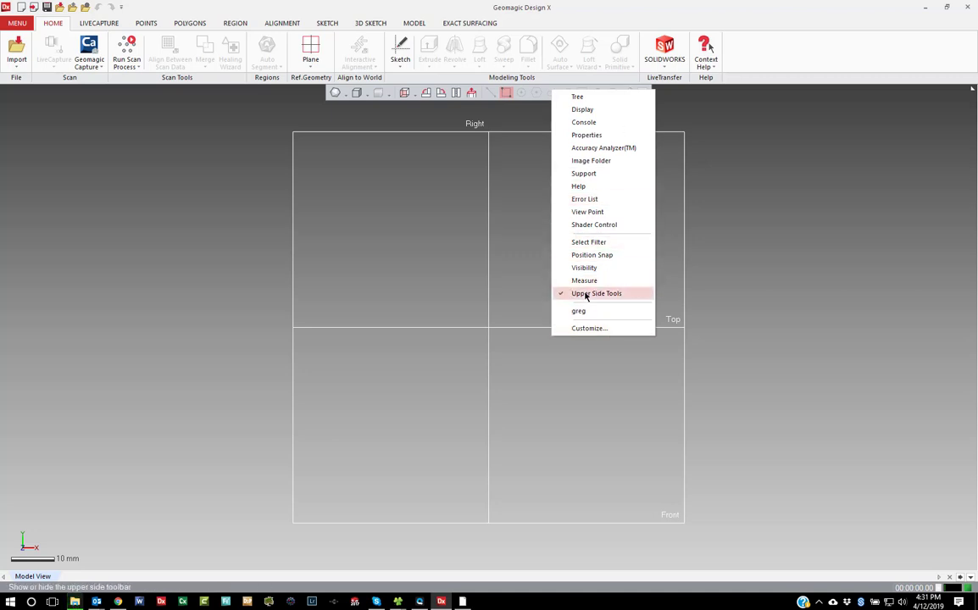
Step: Hide the upper side toolbar and bring up the Context Help menu
left_click(597, 293)
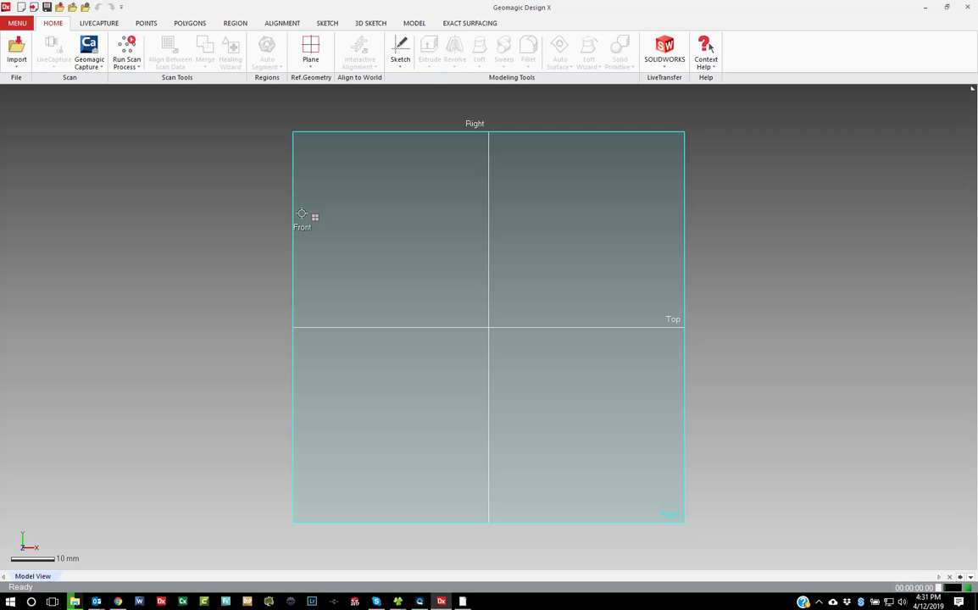
mouse_move(920, 153)
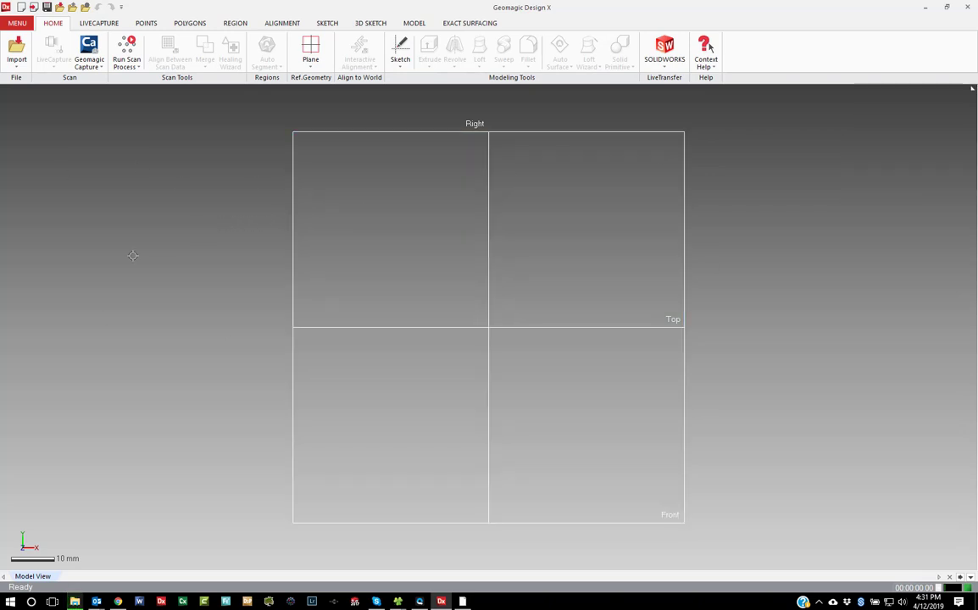
mouse_move(502, 37)
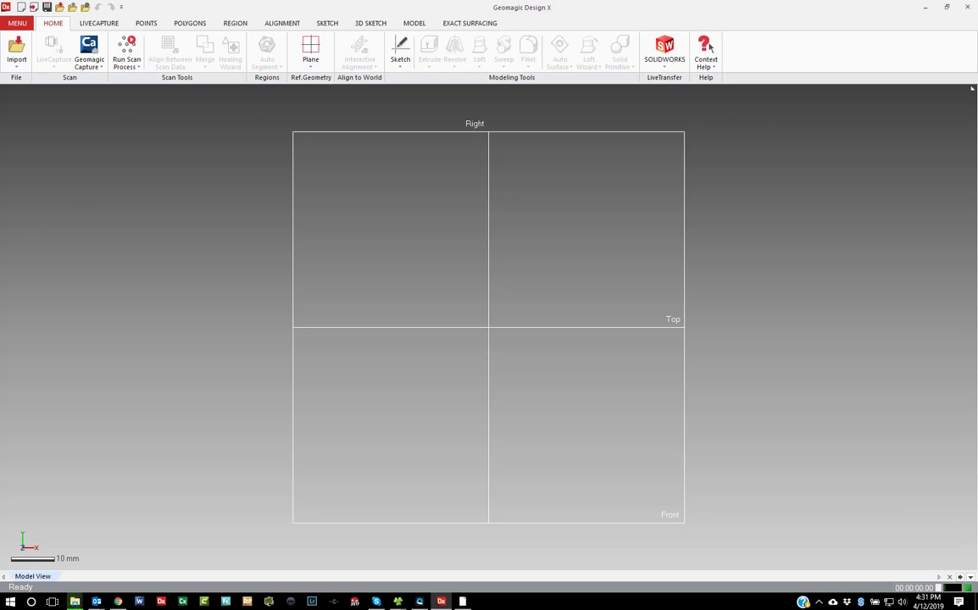
left_click(17, 24)
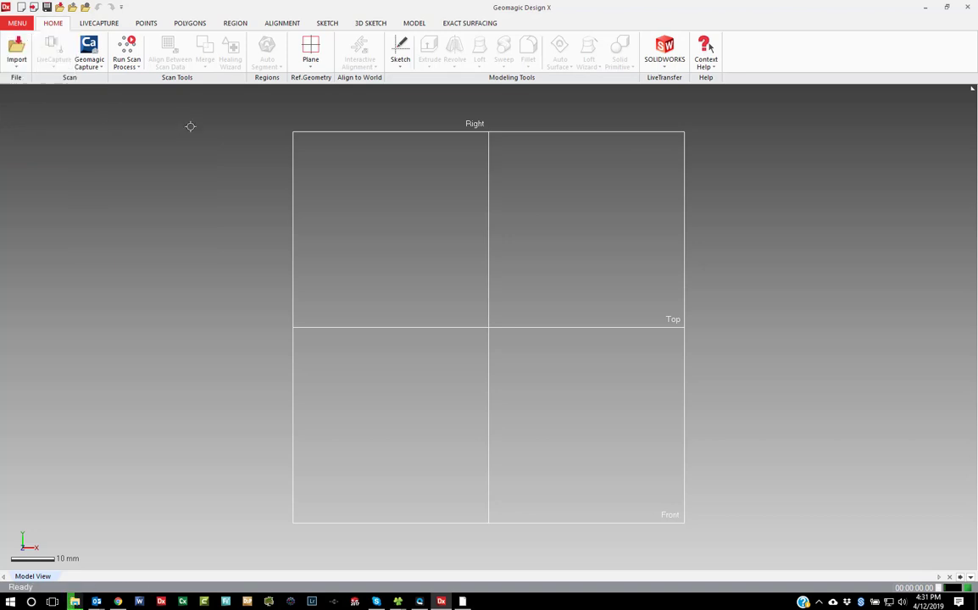
left_click(706, 51)
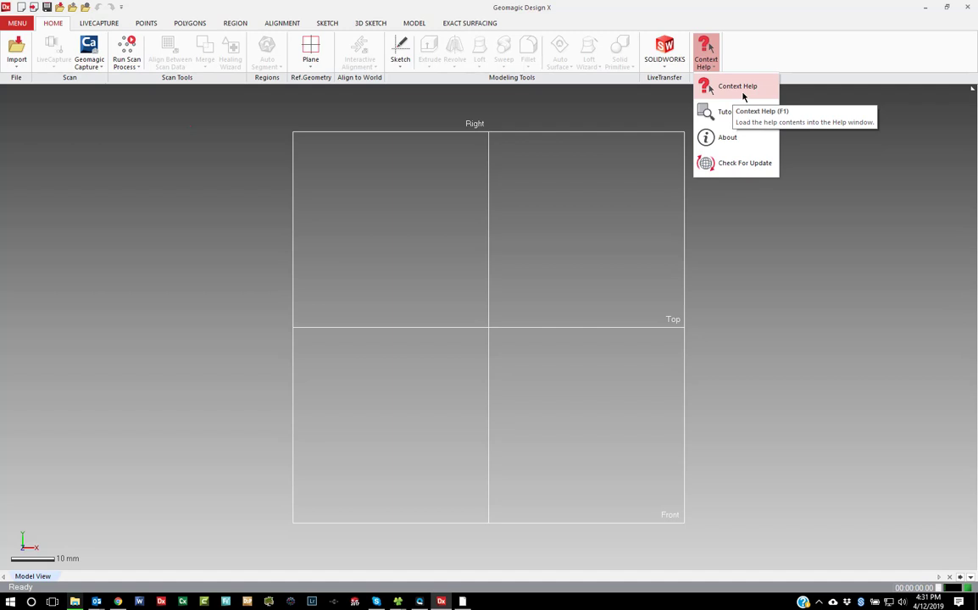
mouse_move(727, 136)
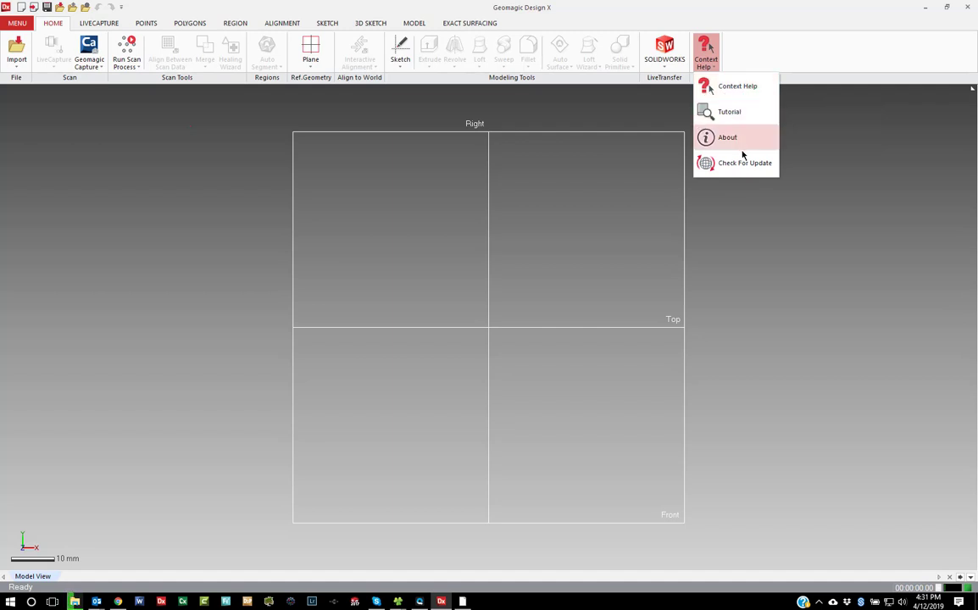
mouse_move(729, 112)
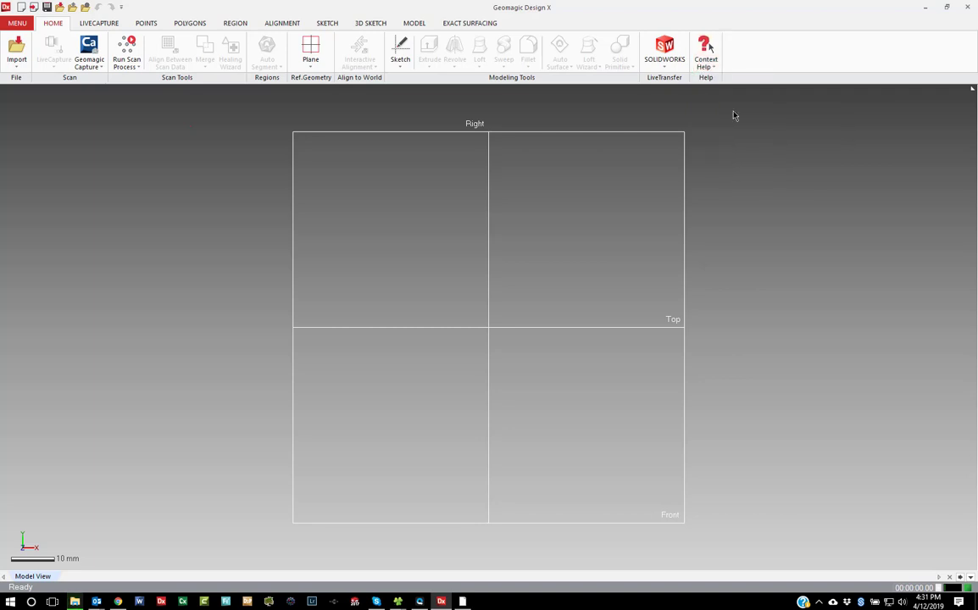
Step: Show the Tutorial in the Help panel and auto-hide it against the right edge
left_click(705, 51)
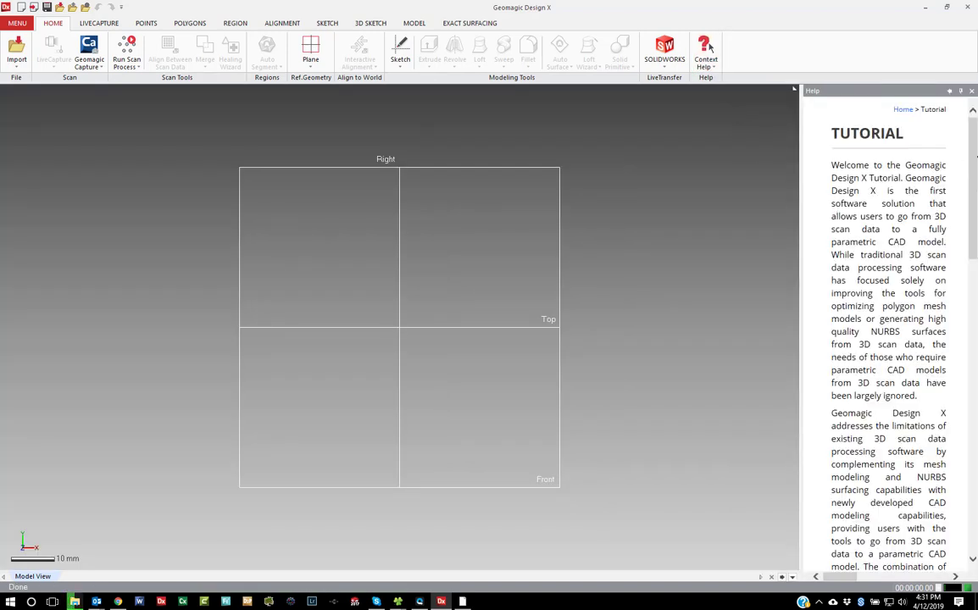
right_click(890, 255)
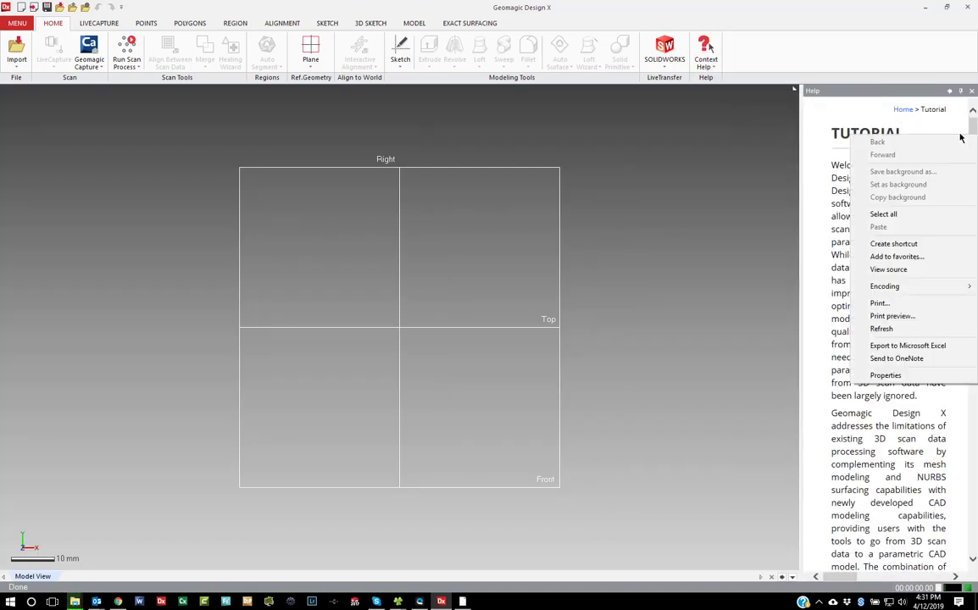
left_click(823, 187)
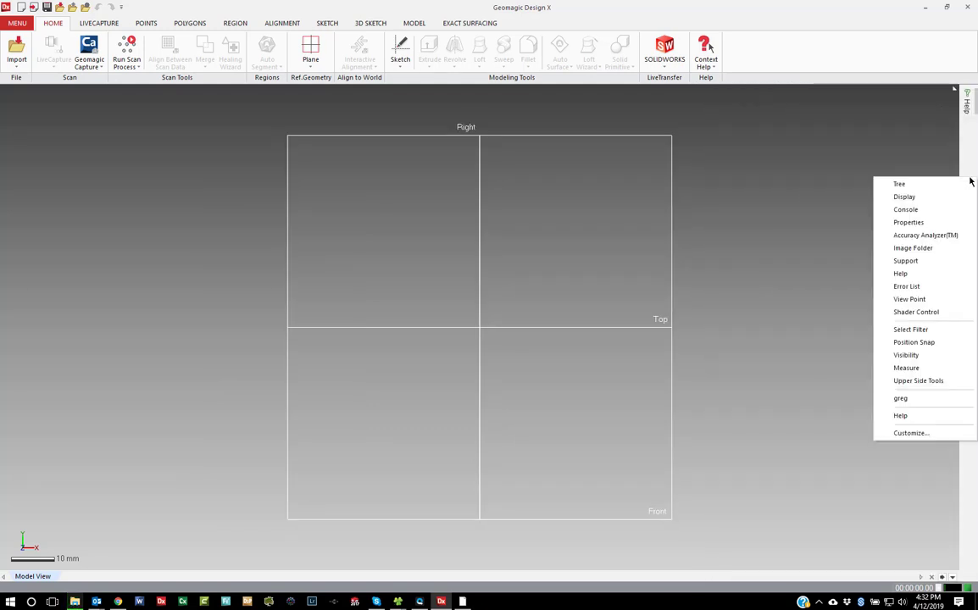
mouse_move(919, 380)
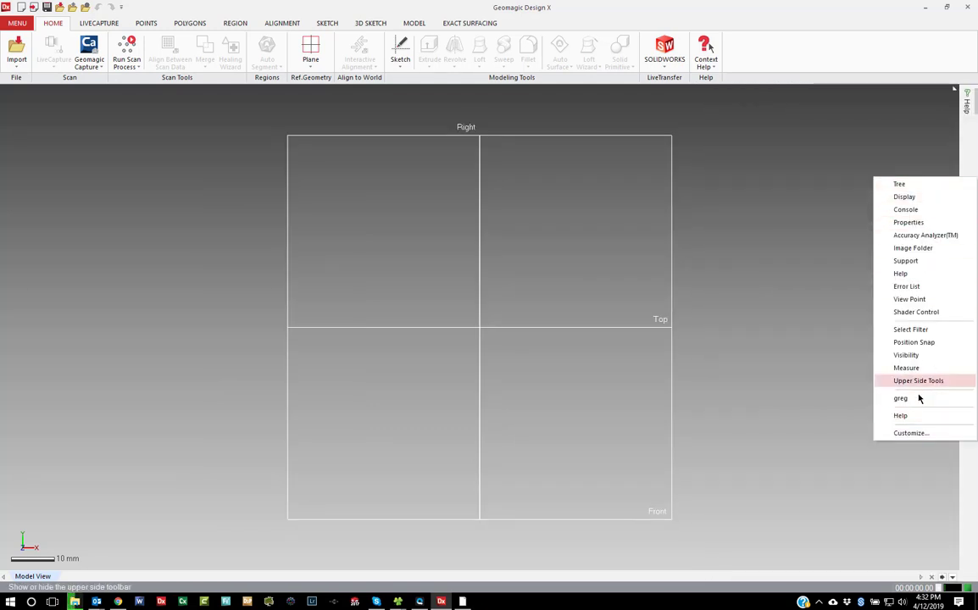
Step: Turn the Tree, Display and Properties panels back on, tucking Properties into the right edge
left_click(899, 183)
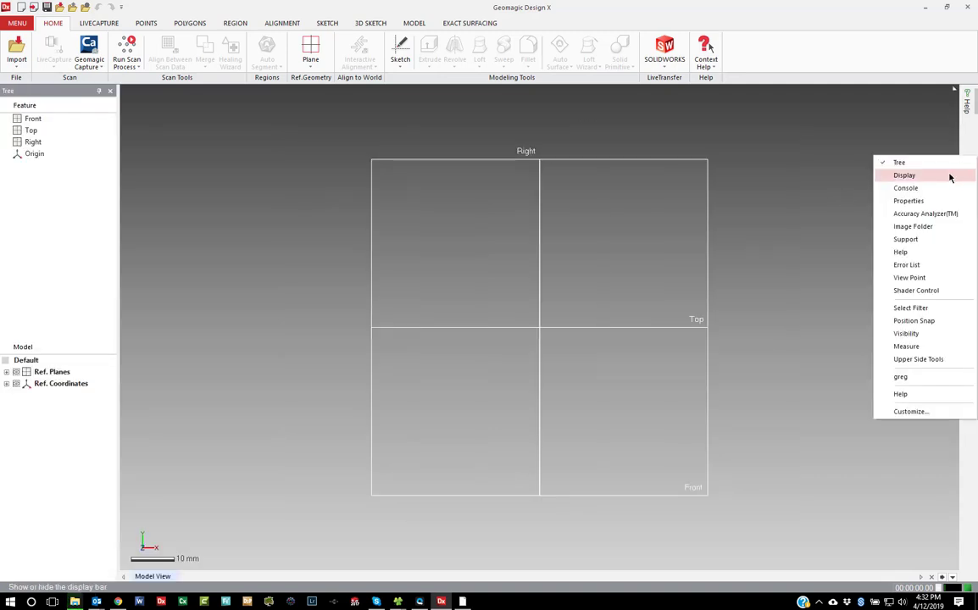
left_click(903, 174)
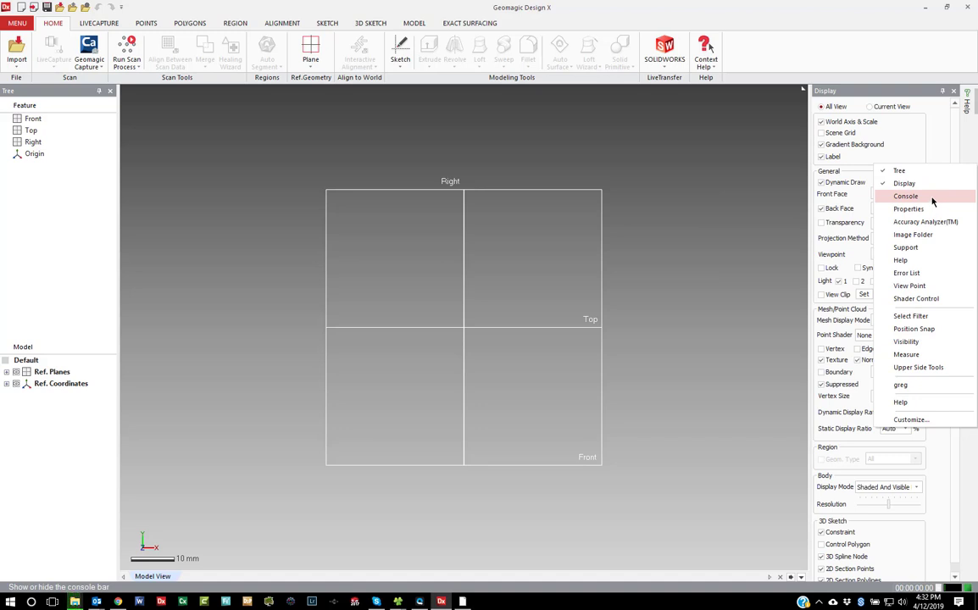
left_click(909, 210)
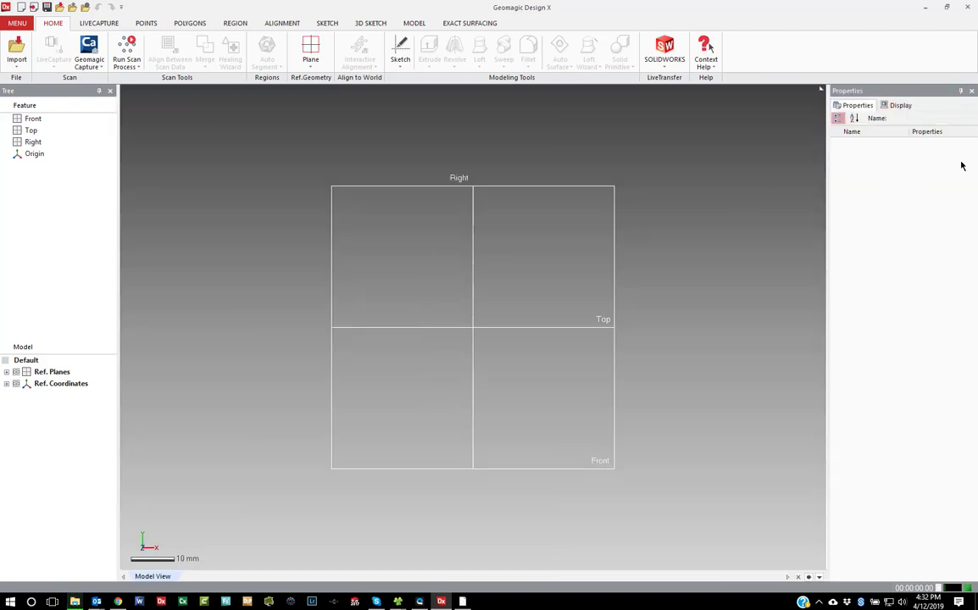
left_click(961, 91)
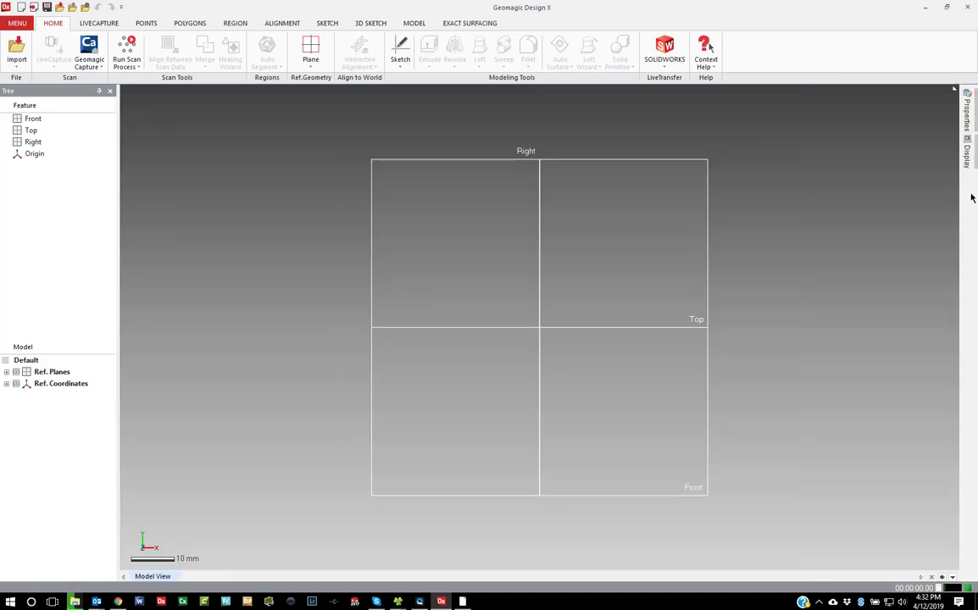
Step: Show the Accuracy Analyzer panel and tuck it into the right edge too
right_click(966, 196)
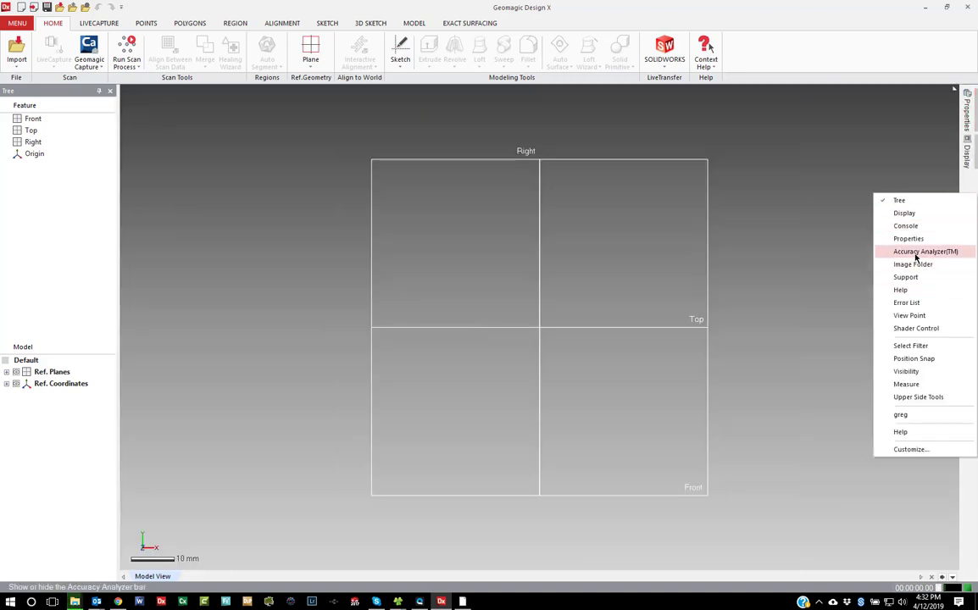
left_click(926, 251)
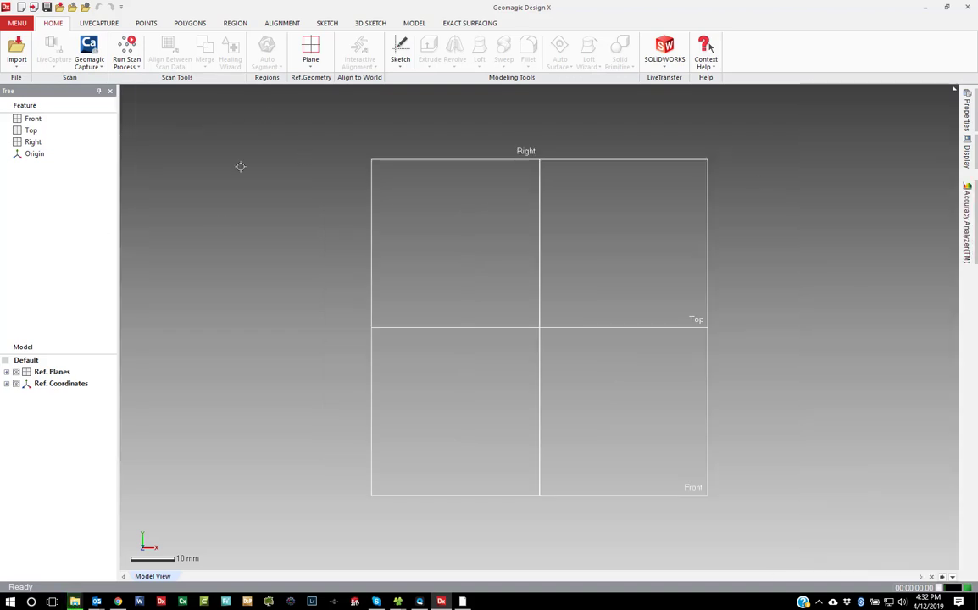
left_click(705, 51)
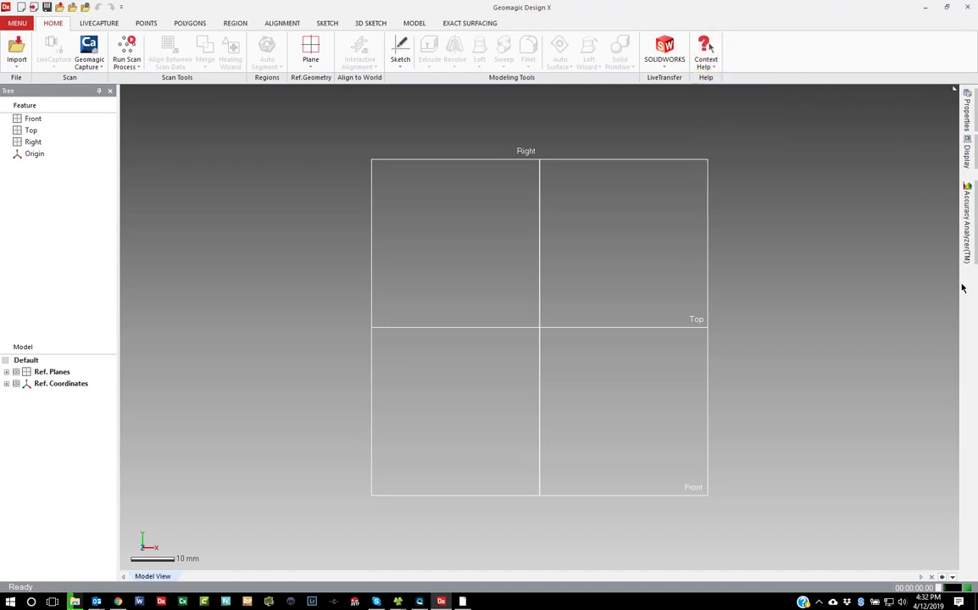
mouse_move(963, 268)
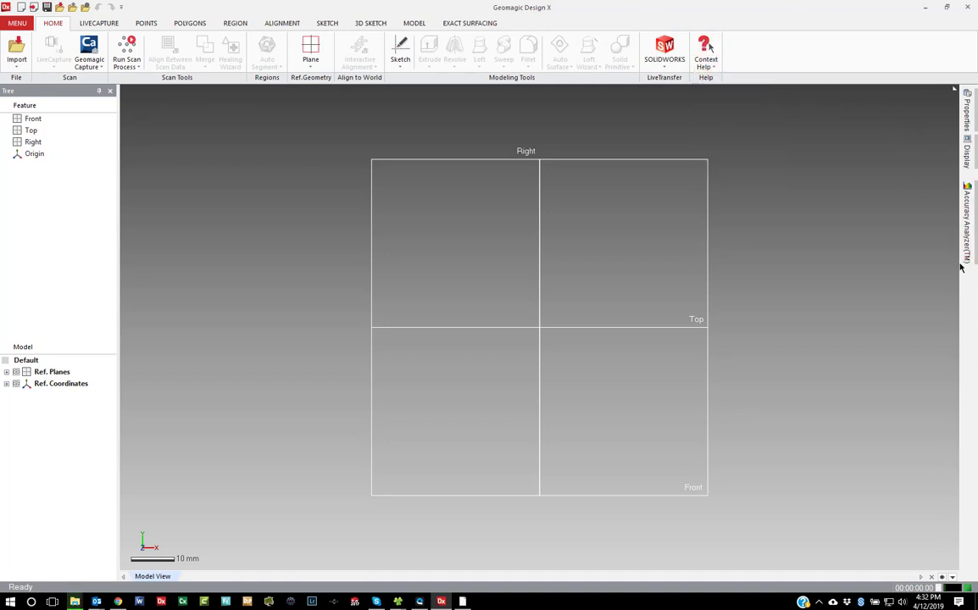
mouse_move(186, 281)
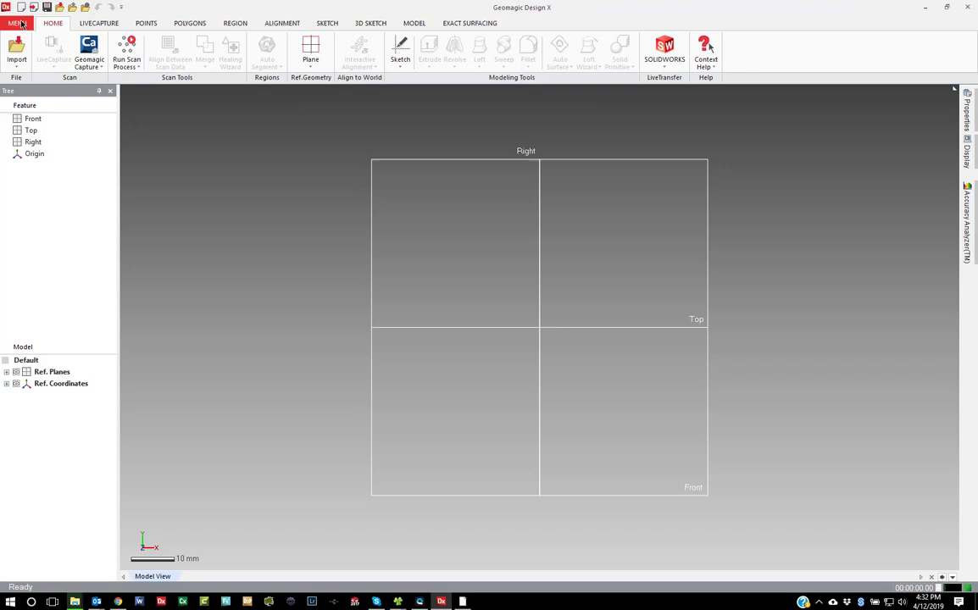
mouse_move(493, 36)
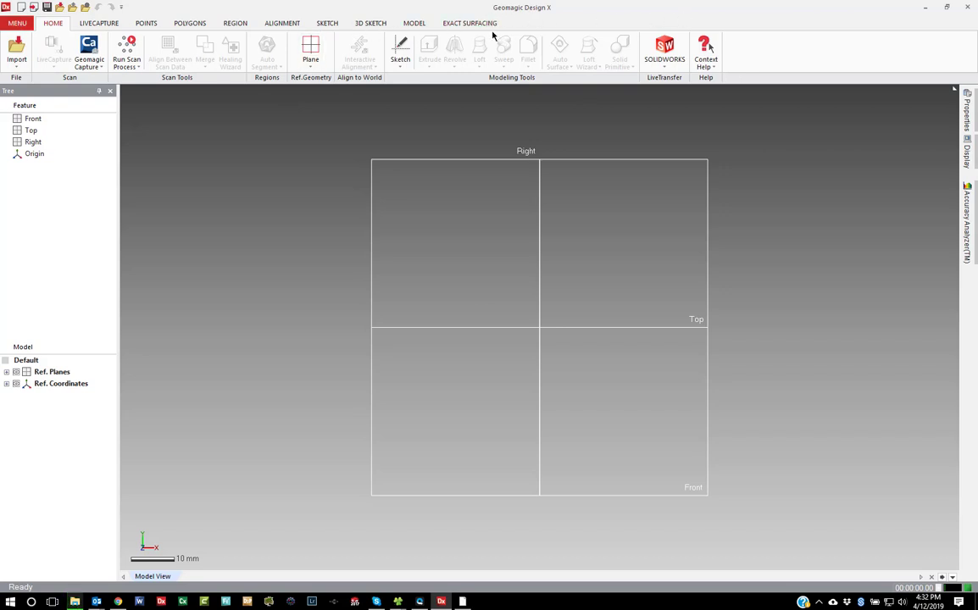
mouse_move(109, 76)
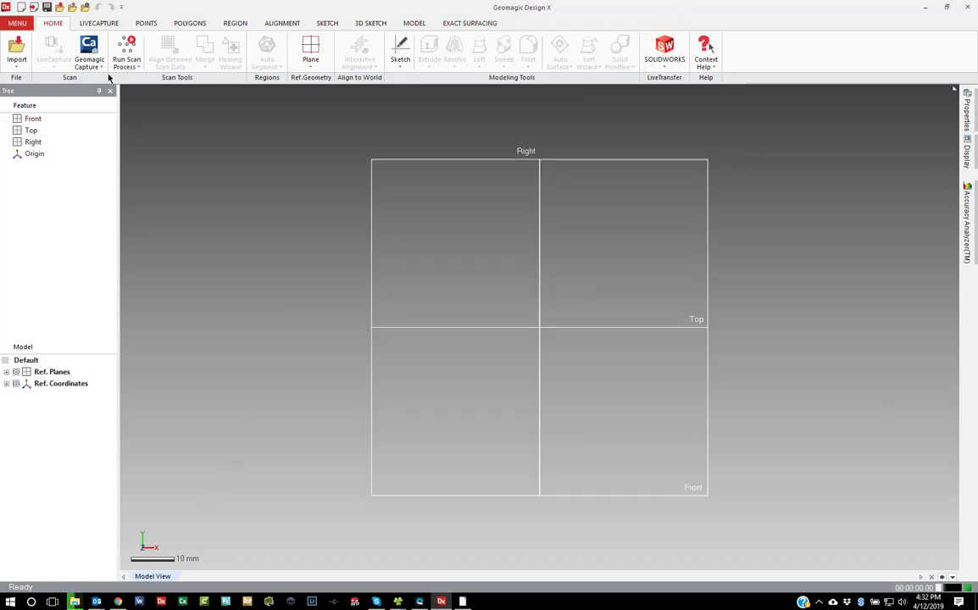
mouse_move(217, 197)
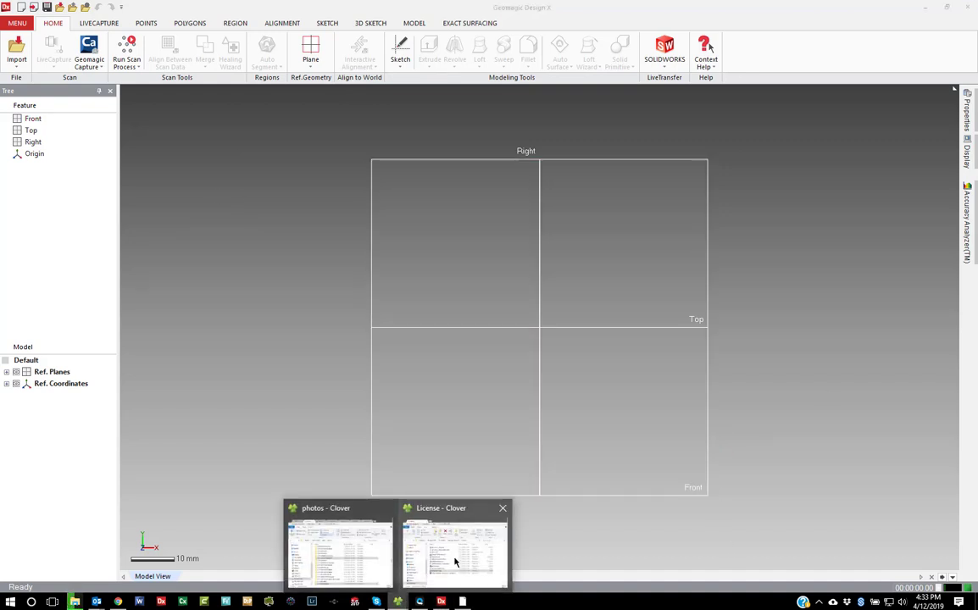
Step: Bring forward the License folder window and reveal its full path
left_click(455, 546)
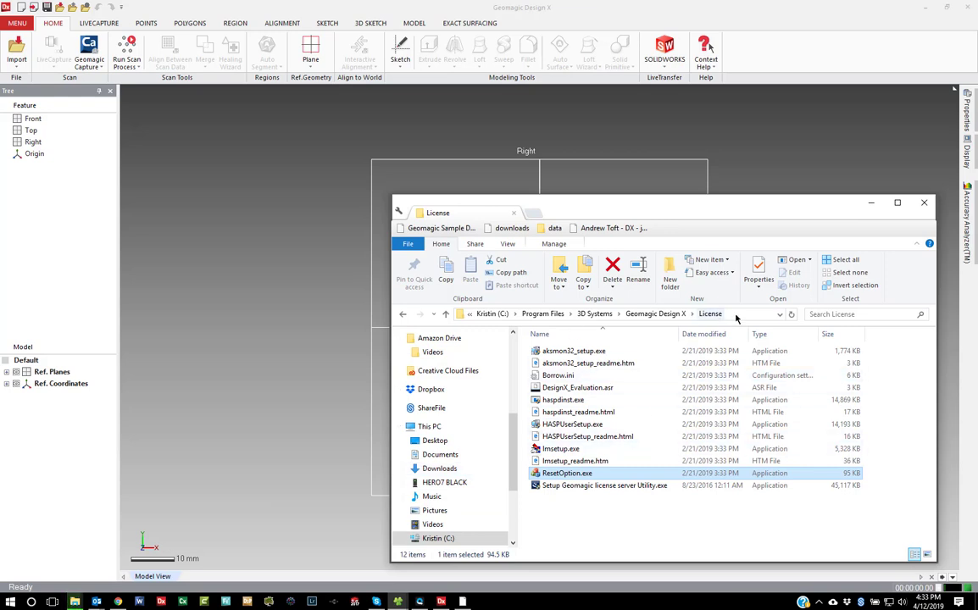
left_click(594, 314)
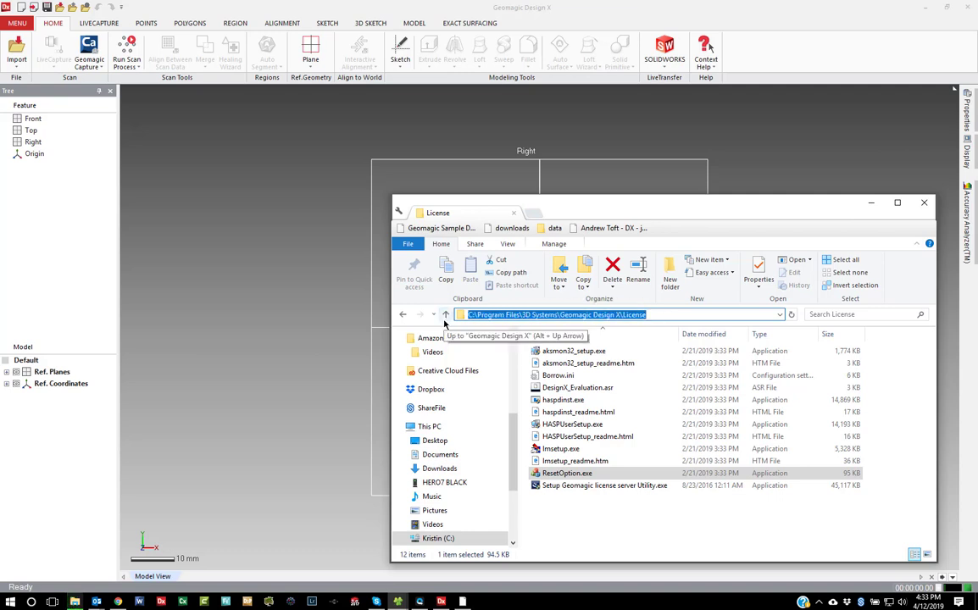
mouse_move(566, 473)
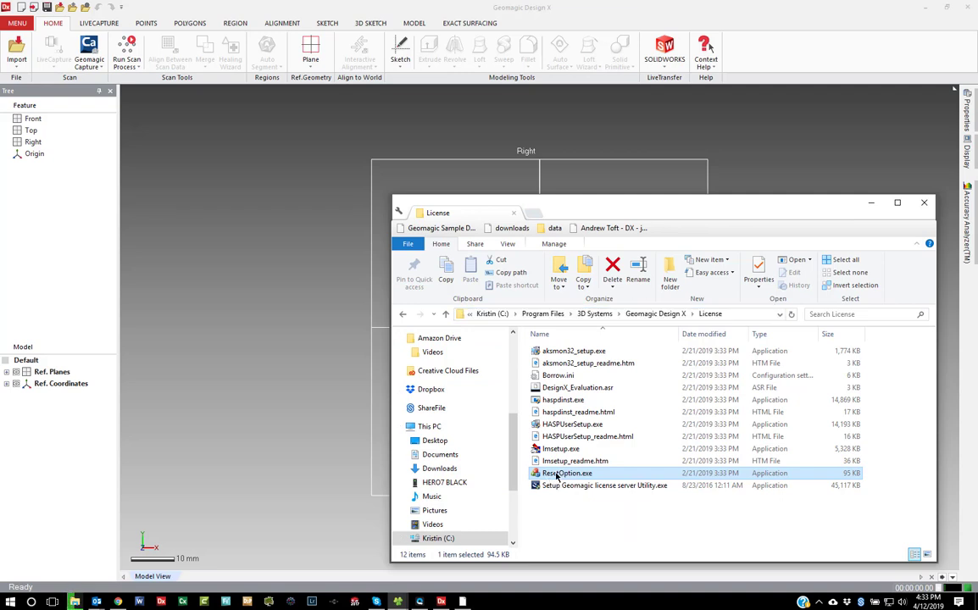
Step: Run ResetOption.exe with Clean Registry, confirming the folder and registry removal prompts
double_click(566, 473)
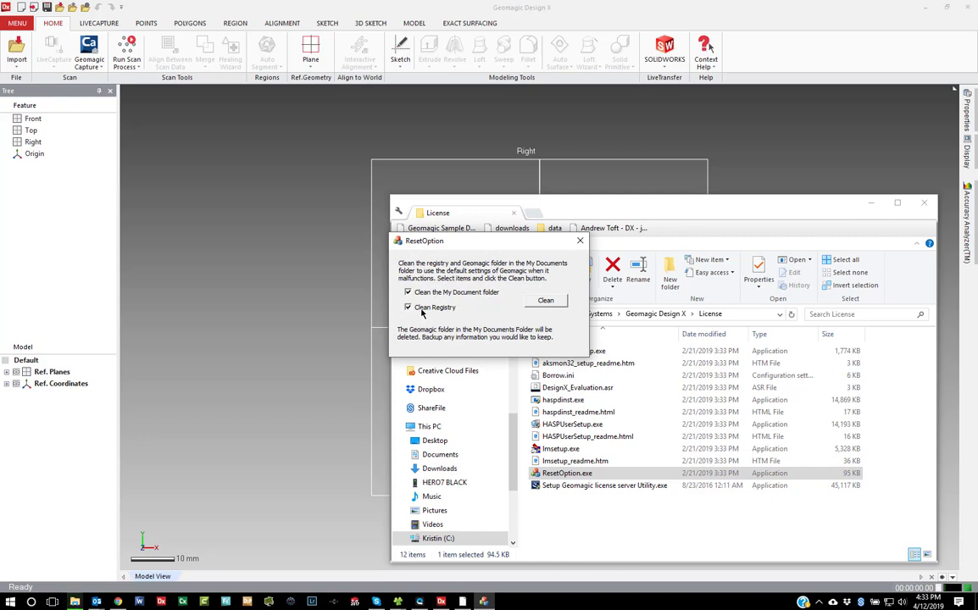
mouse_move(447, 313)
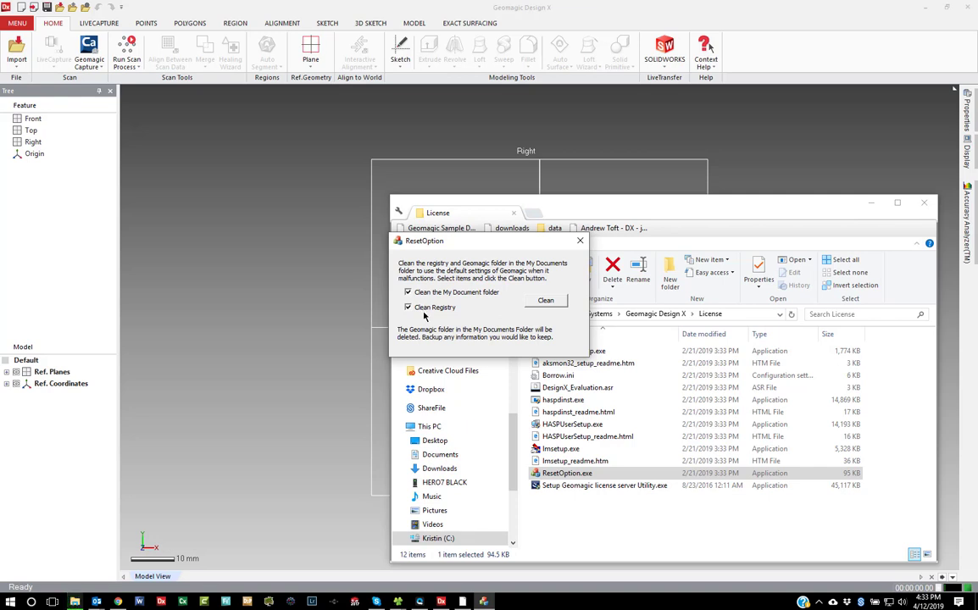
left_click(546, 300)
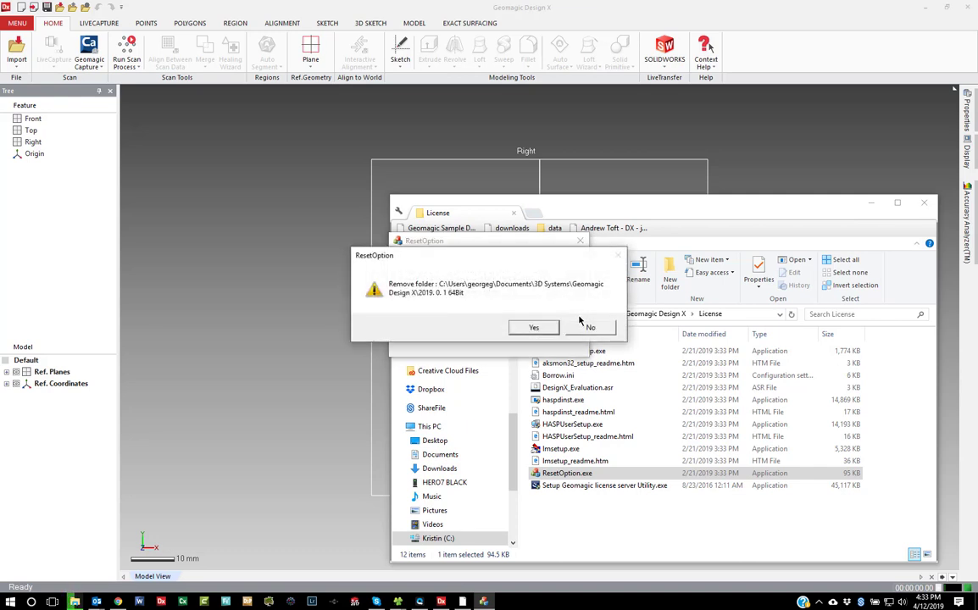
left_click(534, 327)
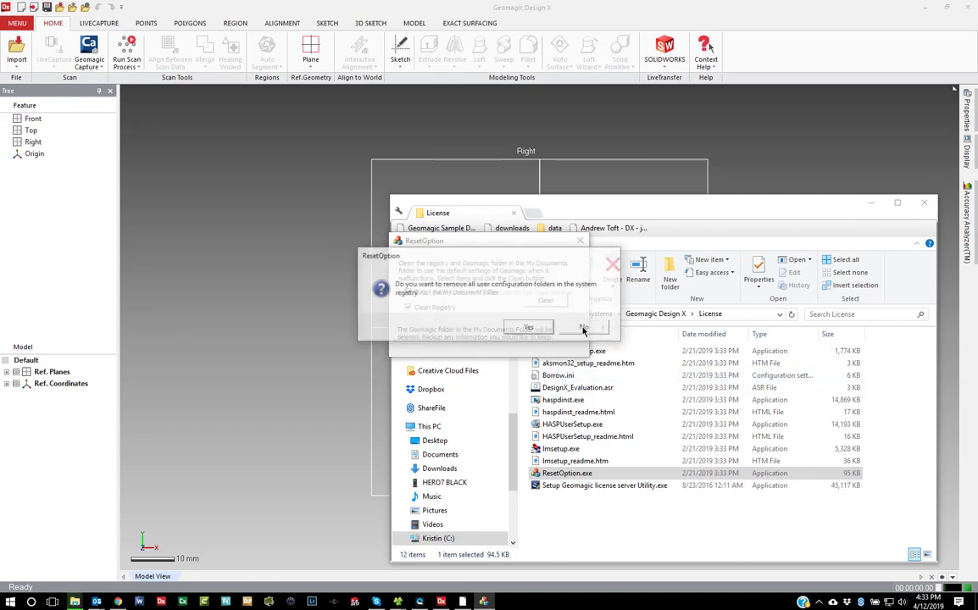
left_click(529, 329)
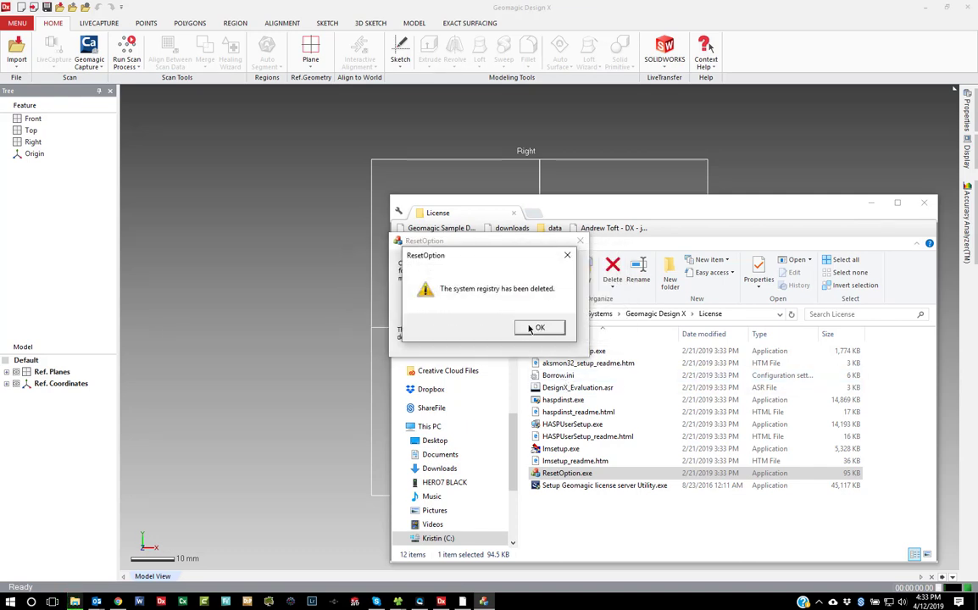
left_click(540, 329)
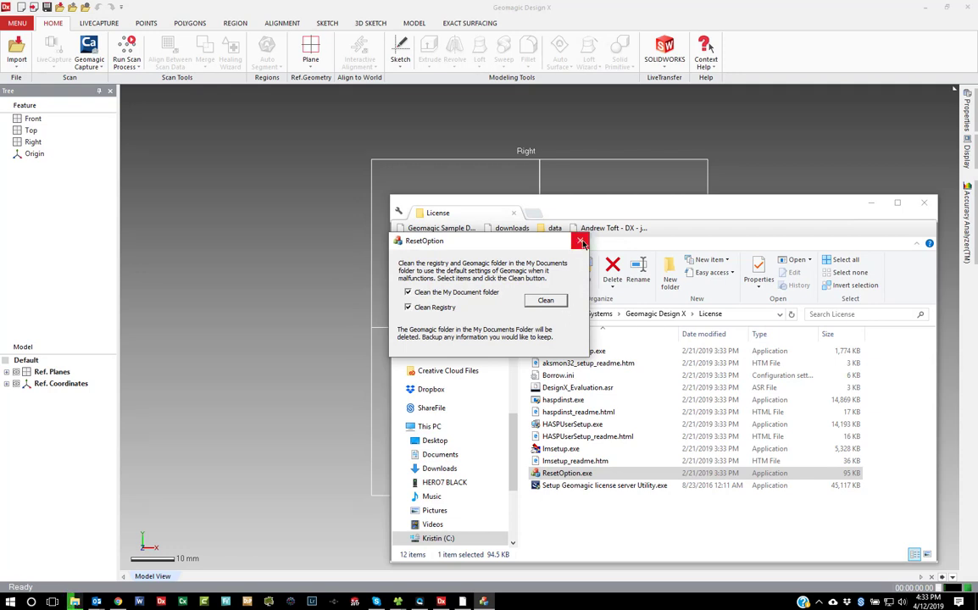
Step: Close the ResetOption utility and Geomagic Design X
left_click(580, 244)
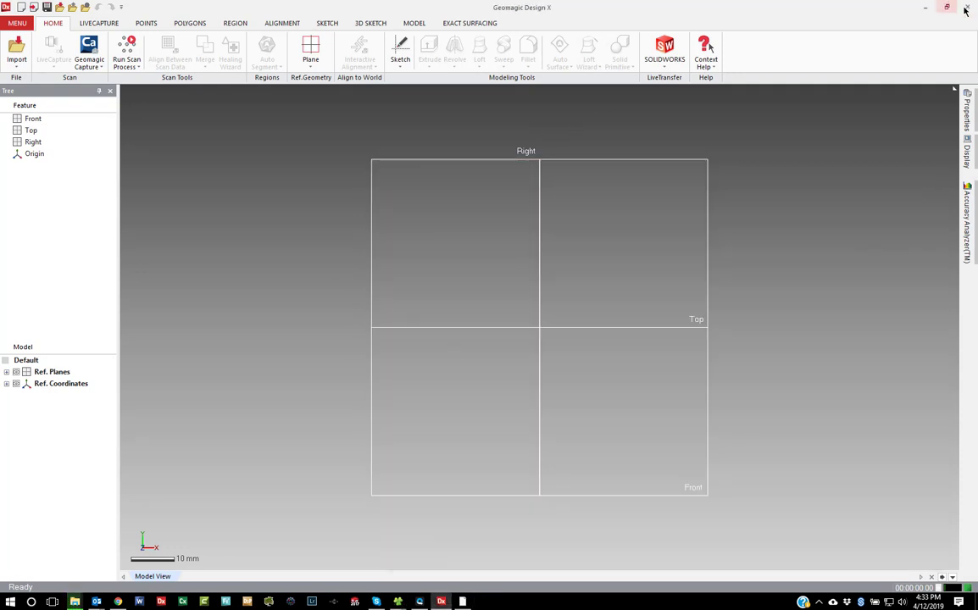
left_click(965, 6)
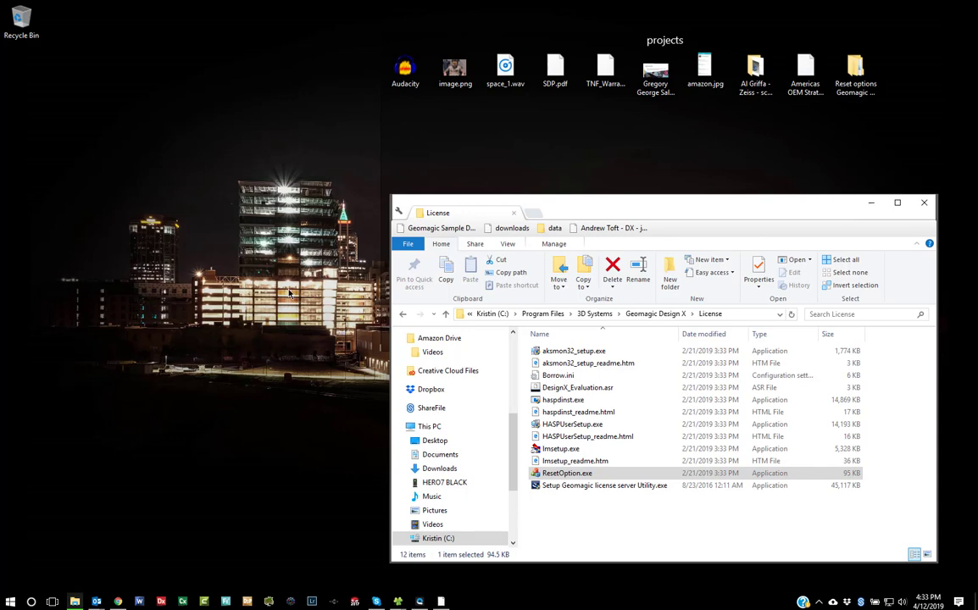